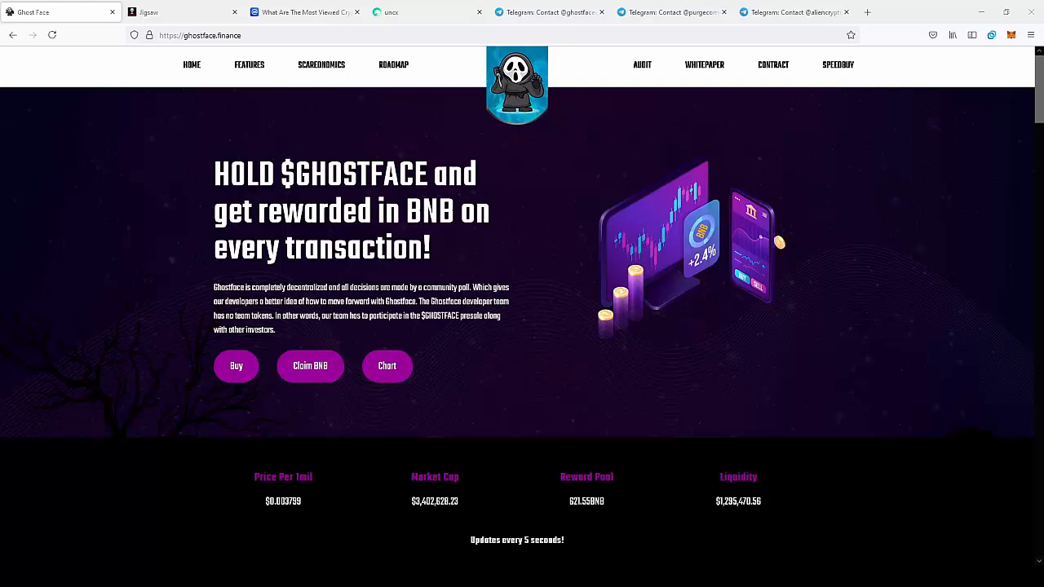
- Scroll the ghostface.finance home page past the price stats and Jigsaw banner to the three fee cards
{"action": "scroll", "scroll_direction": "down", "scroll_amount": 3}
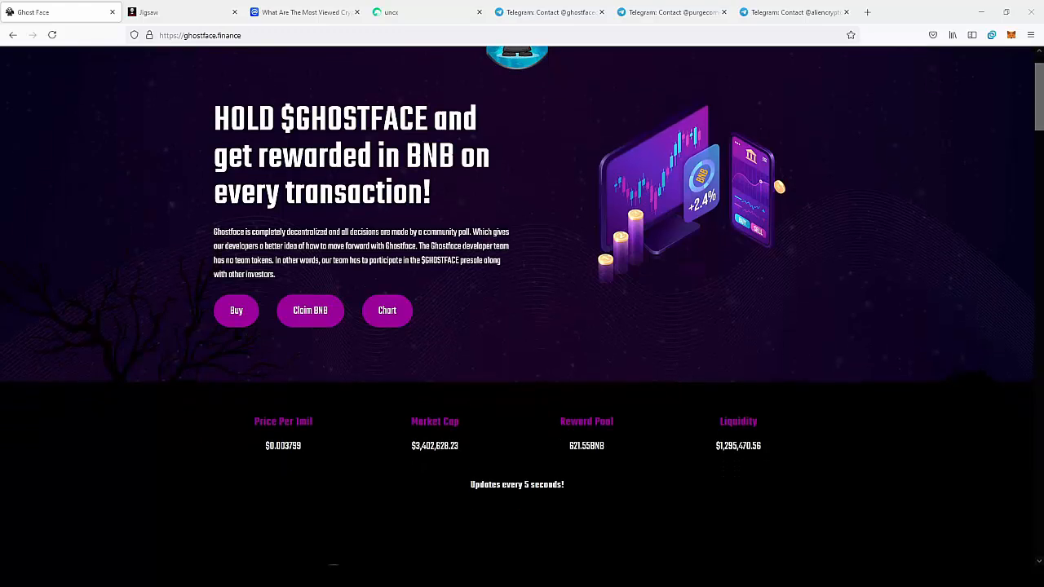
{"action": "scroll", "scroll_direction": "down", "scroll_amount": 3}
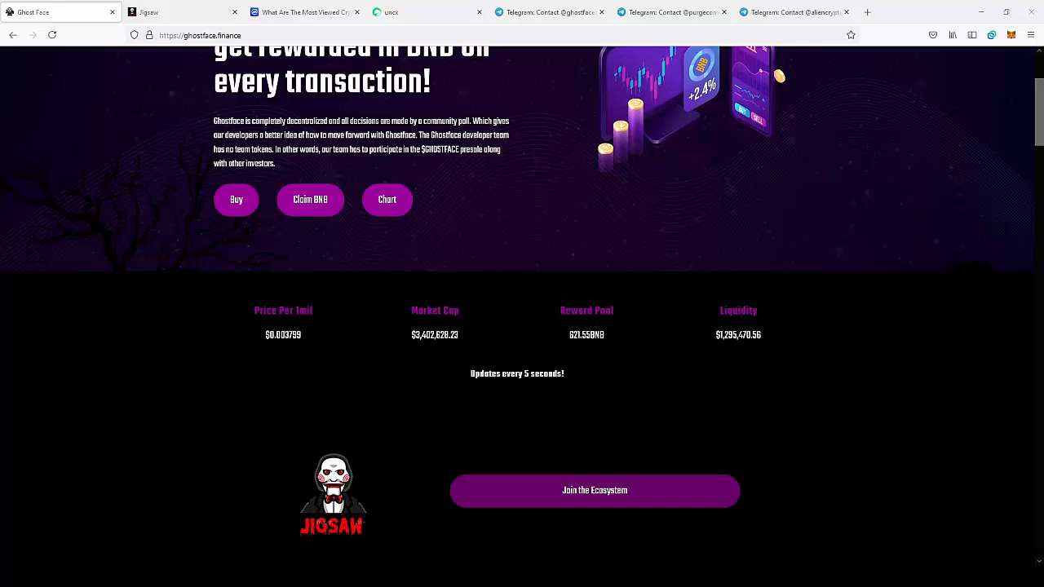
{"action": "scroll", "scroll_direction": "down", "scroll_amount": 3}
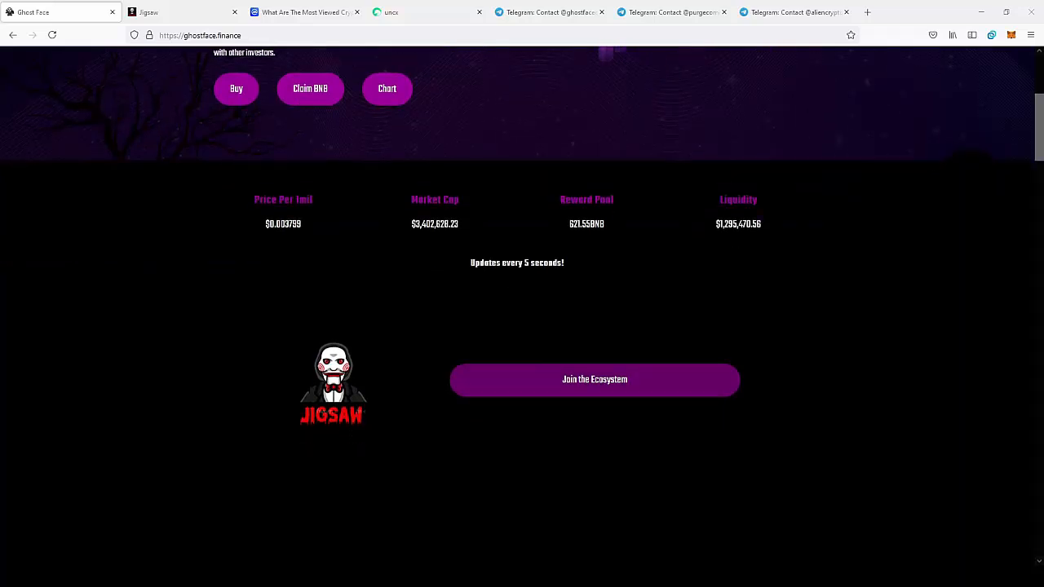
{"action": "scroll", "scroll_direction": "down", "scroll_amount": 3}
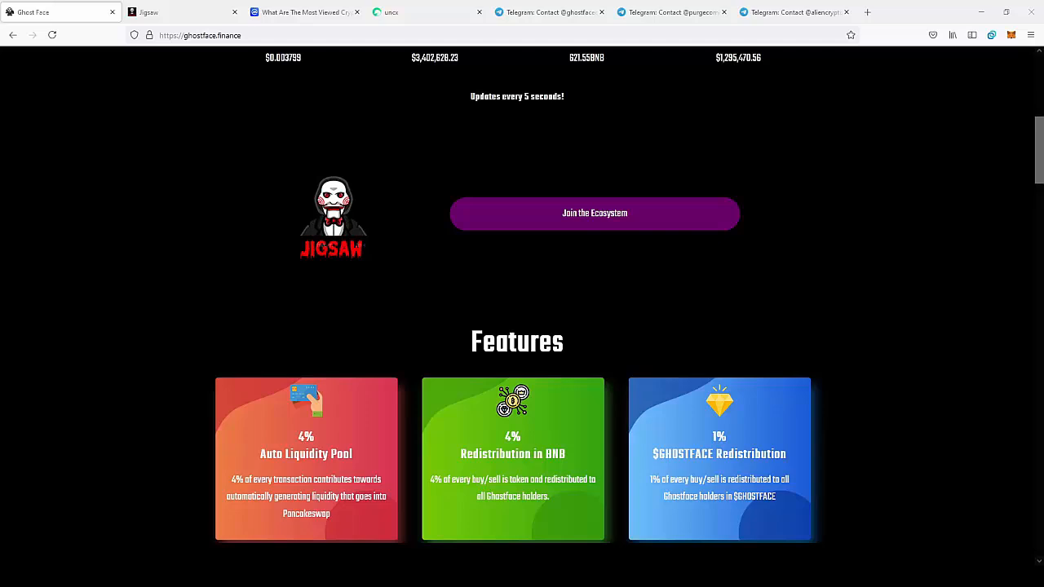
{"action": "scroll", "scroll_direction": "down", "scroll_amount": 3}
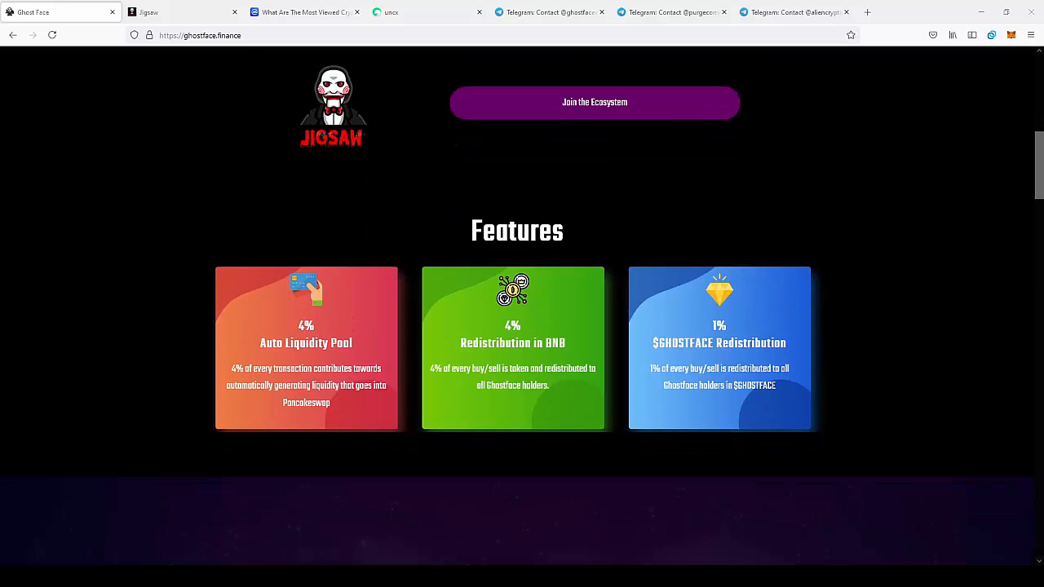
{"action": "scroll", "scroll_direction": "down", "scroll_amount": 3}
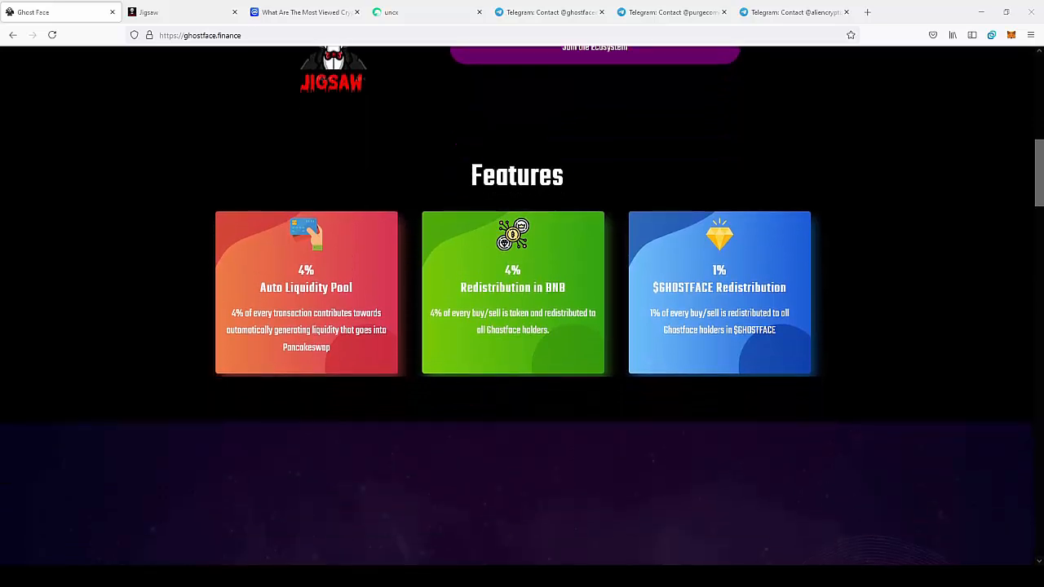
{"action": "mouse_move", "coordinate": [468, 186]}
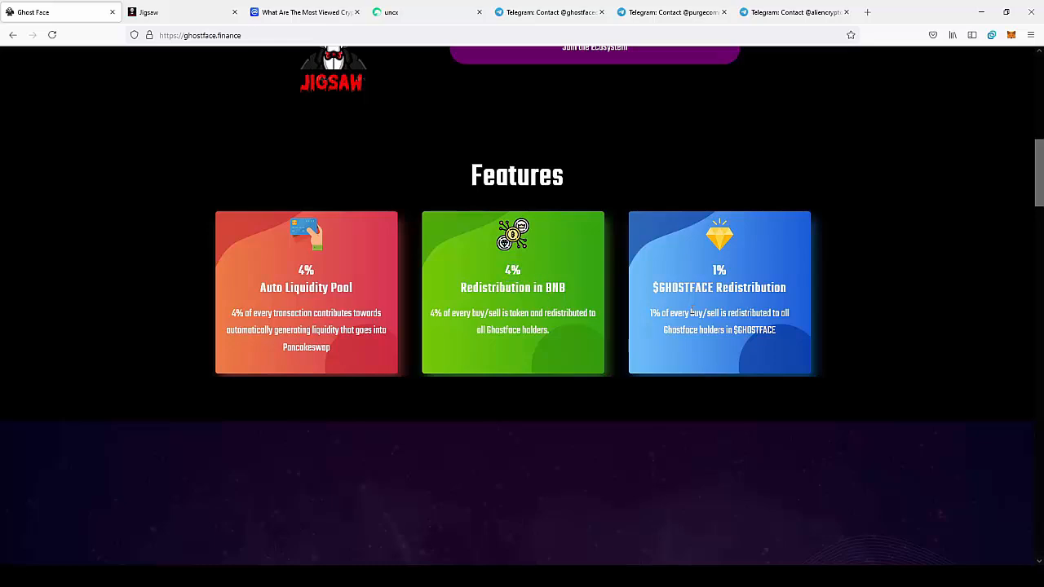
{"action": "mouse_move", "coordinate": [697, 264]}
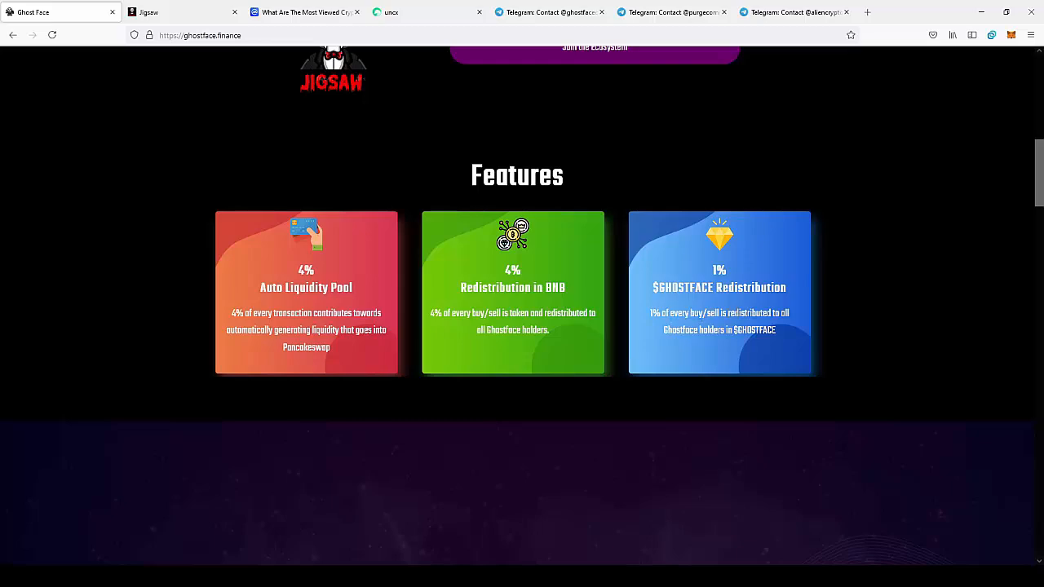
- Scroll down through the Roadmap milestones from Q2 2021 toward the FAQ heading
{"action": "scroll", "scroll_direction": "down", "scroll_amount": 3}
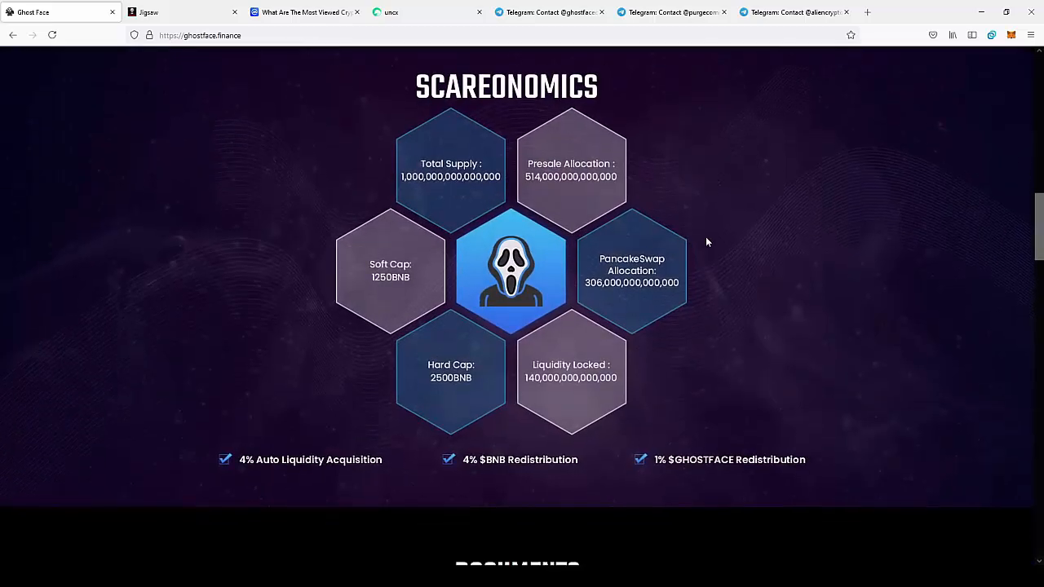
{"action": "scroll", "scroll_direction": "down", "scroll_amount": 3}
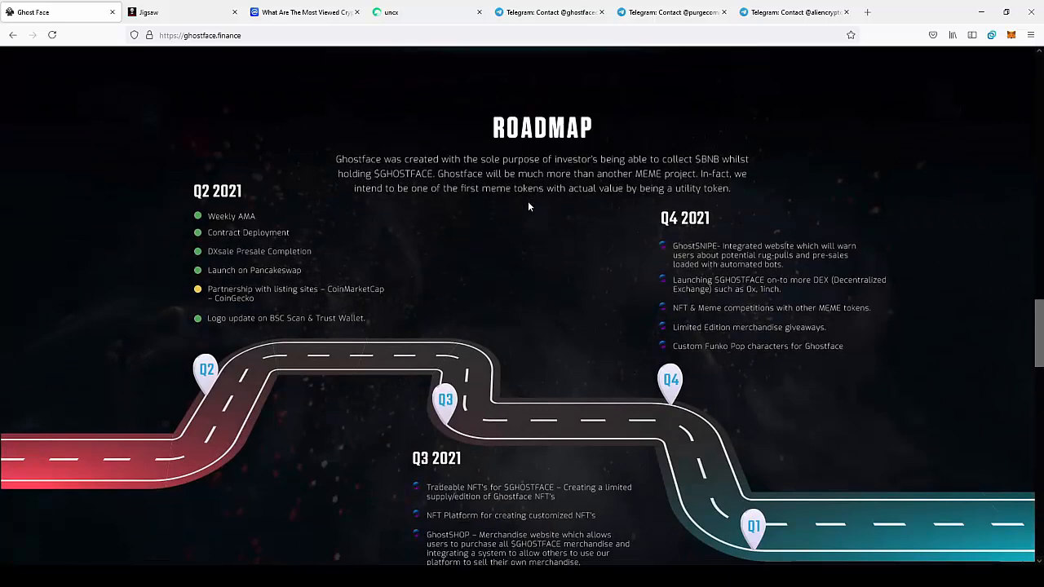
{"action": "mouse_move", "coordinate": [491, 134]}
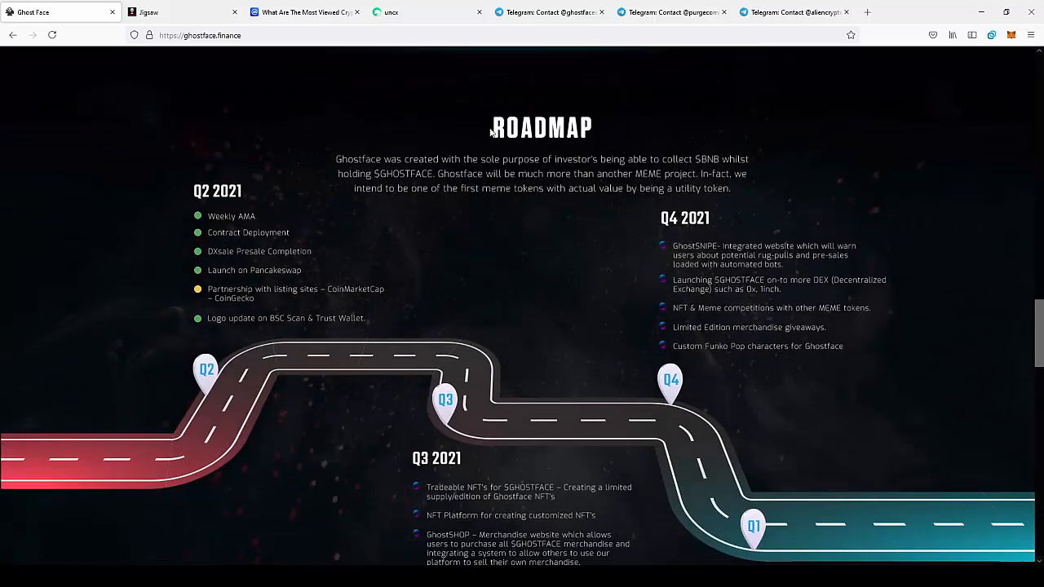
{"action": "scroll", "scroll_direction": "down", "scroll_amount": 3}
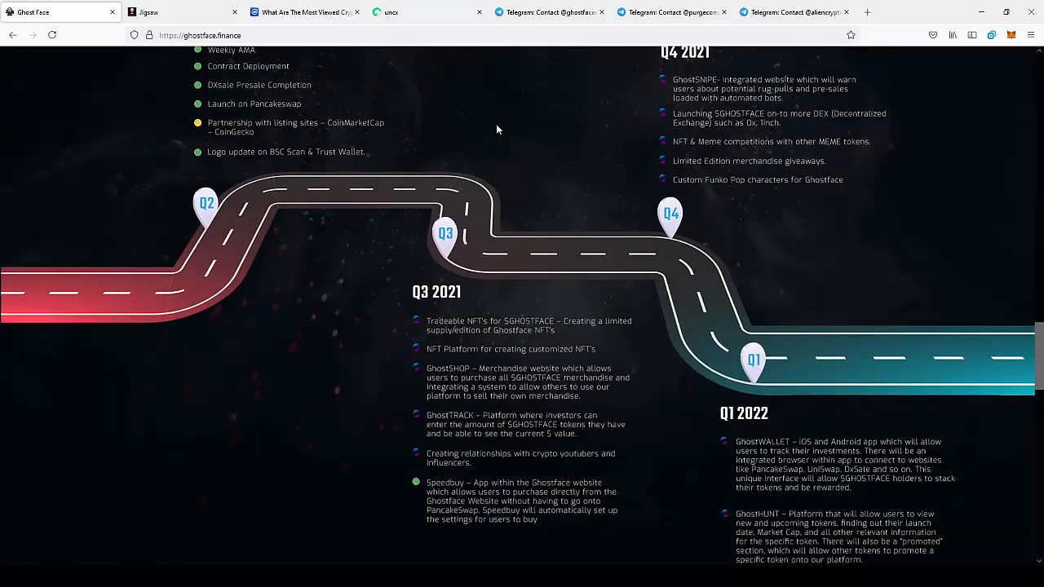
{"action": "scroll", "scroll_direction": "down", "scroll_amount": 3}
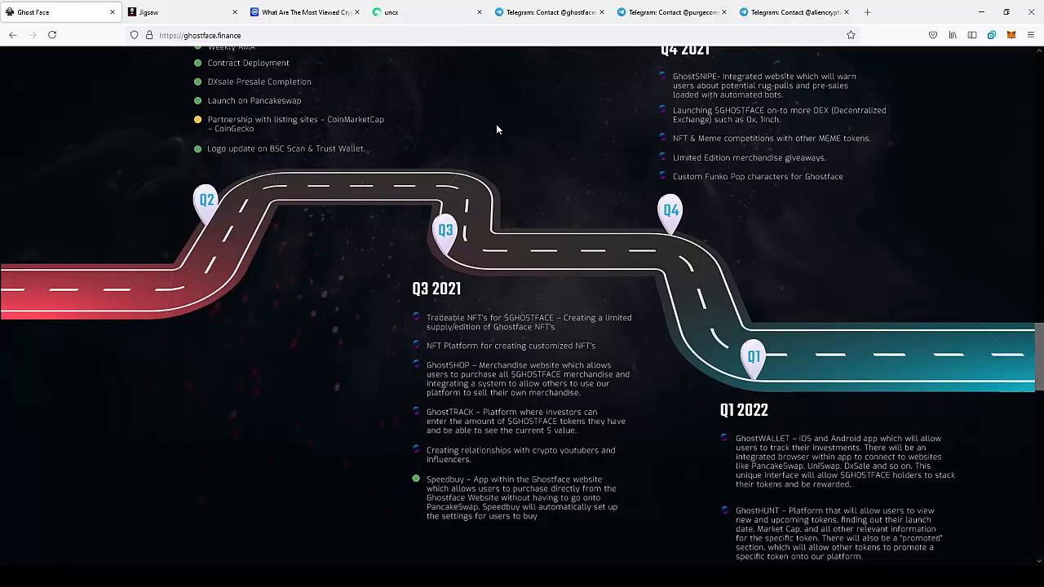
{"action": "scroll", "scroll_direction": "down", "scroll_amount": 3}
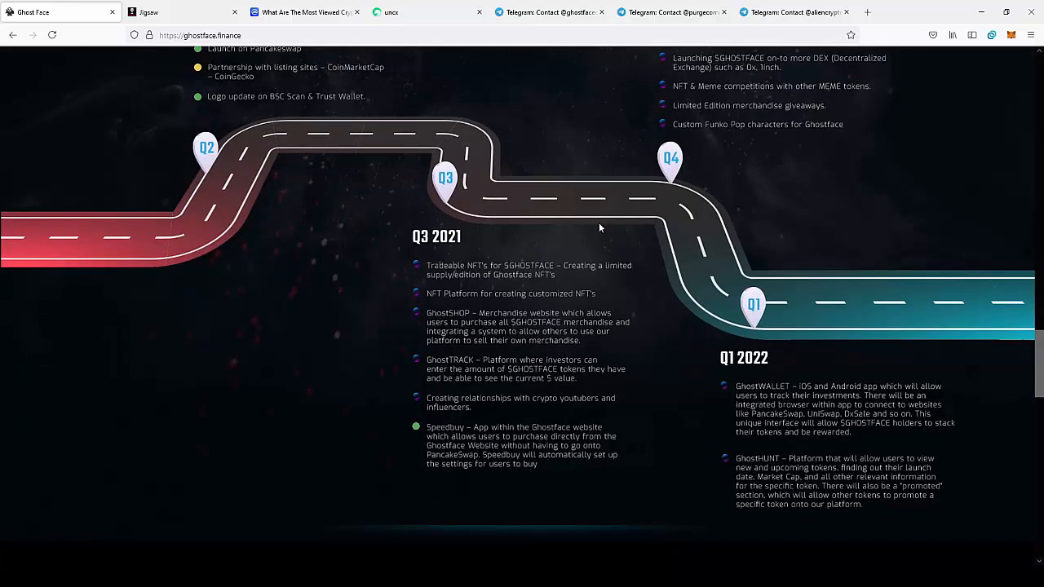
{"action": "mouse_move", "coordinate": [592, 235]}
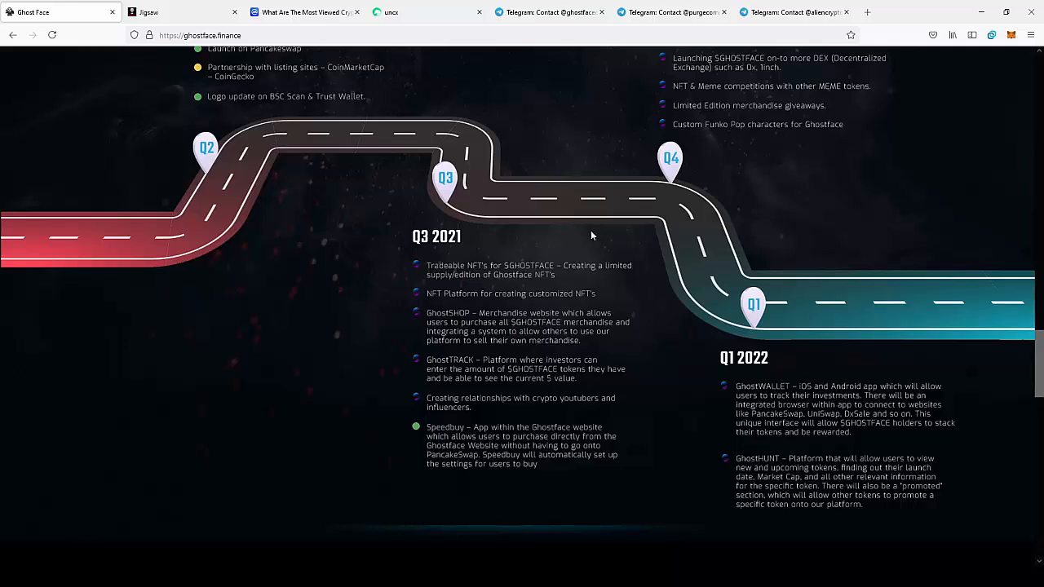
{"action": "mouse_move", "coordinate": [417, 319]}
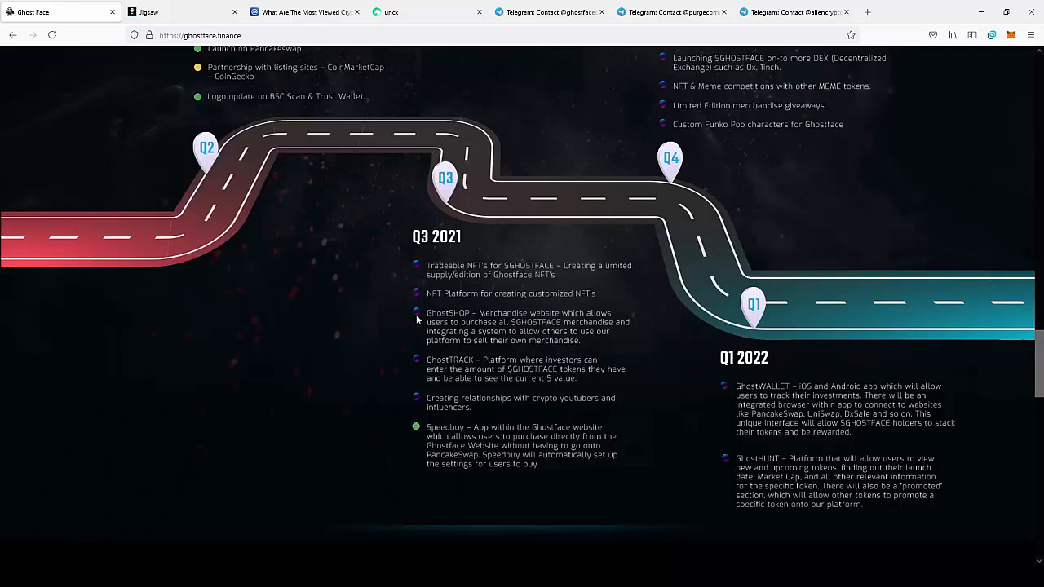
{"action": "mouse_move", "coordinate": [509, 316]}
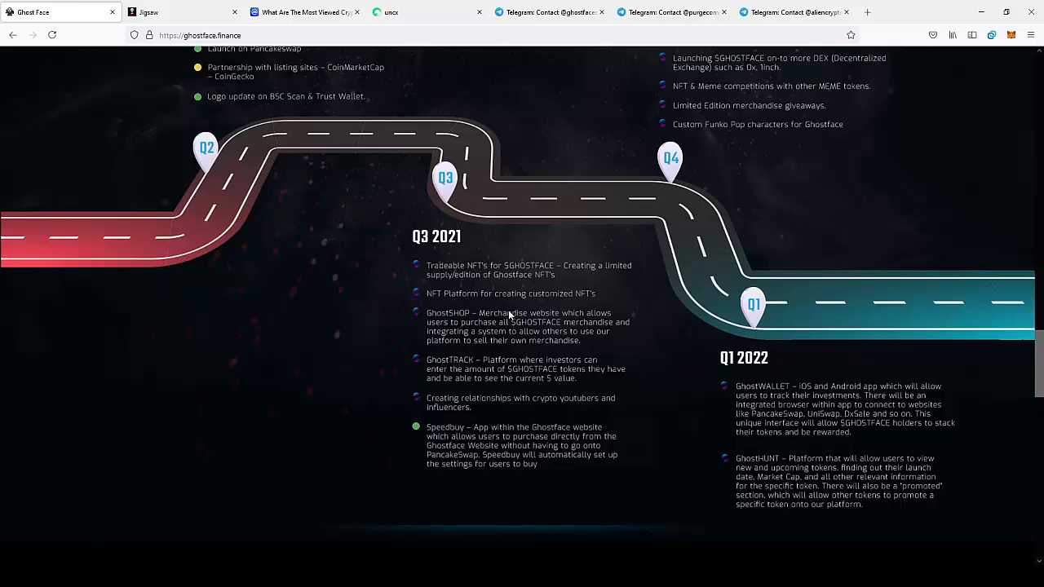
{"action": "mouse_move", "coordinate": [447, 352]}
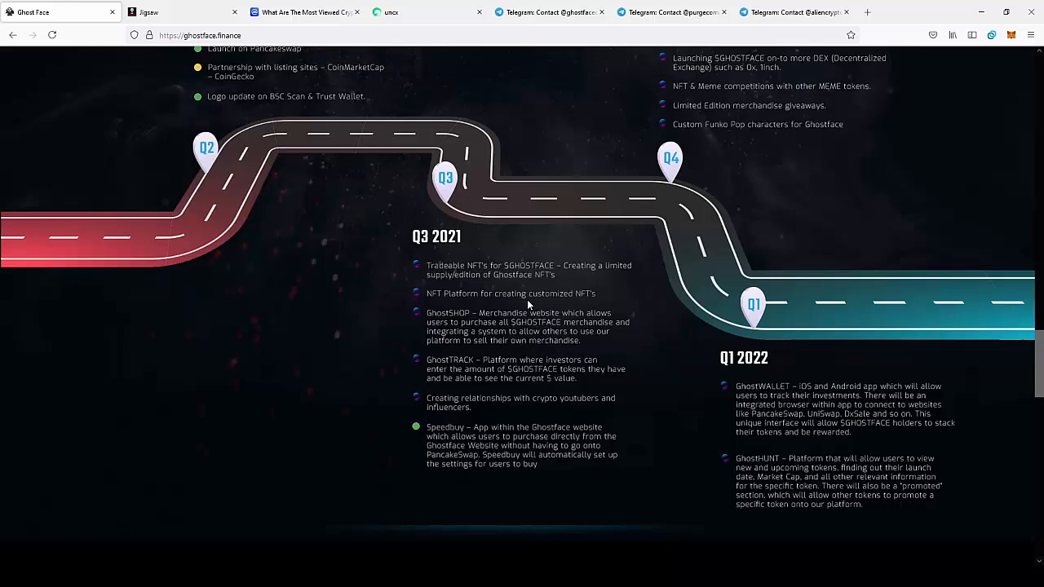
{"action": "mouse_move", "coordinate": [525, 317]}
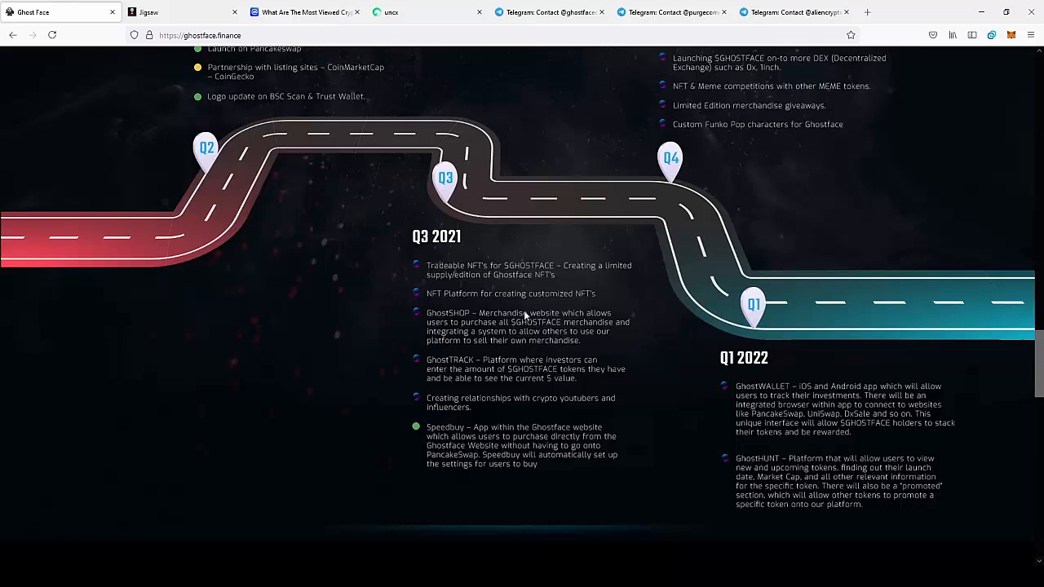
{"action": "mouse_move", "coordinate": [504, 384]}
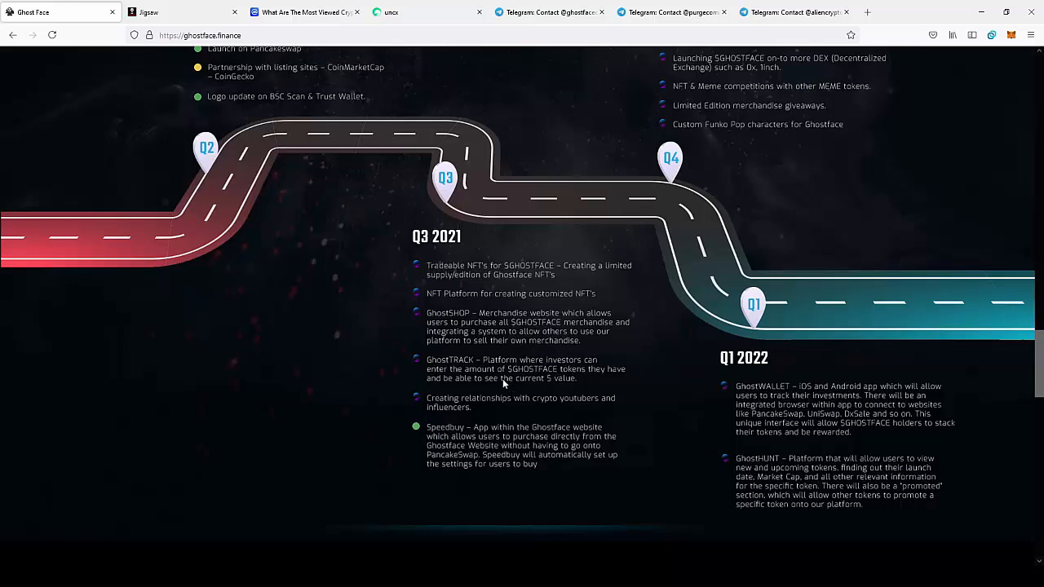
- Re-read the later roadmap quarters through Q1 2022 and return toward the Roadmap heading
{"action": "scroll", "scroll_direction": "up", "scroll_amount": 3}
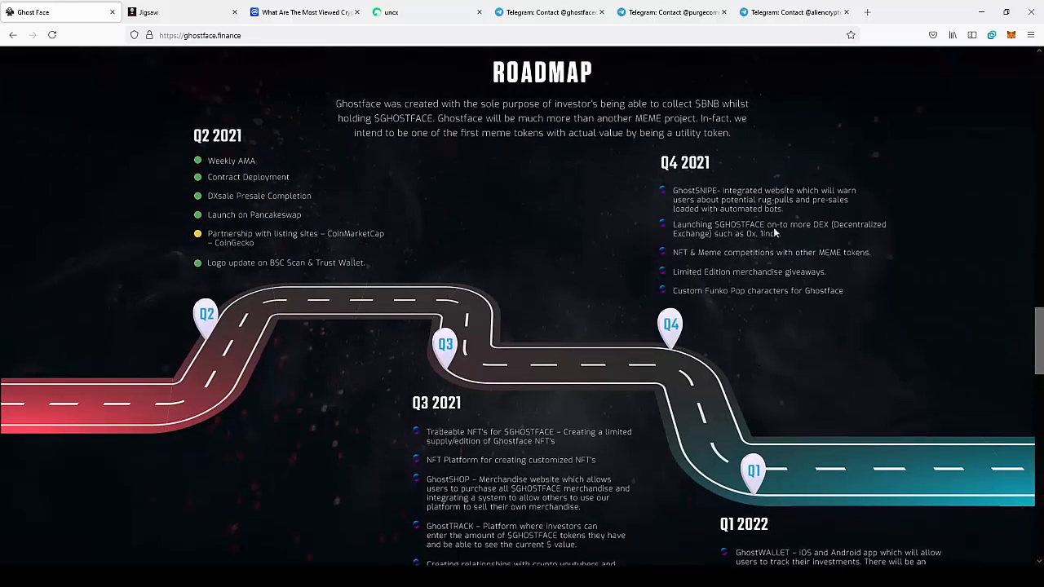
{"action": "mouse_move", "coordinate": [662, 242]}
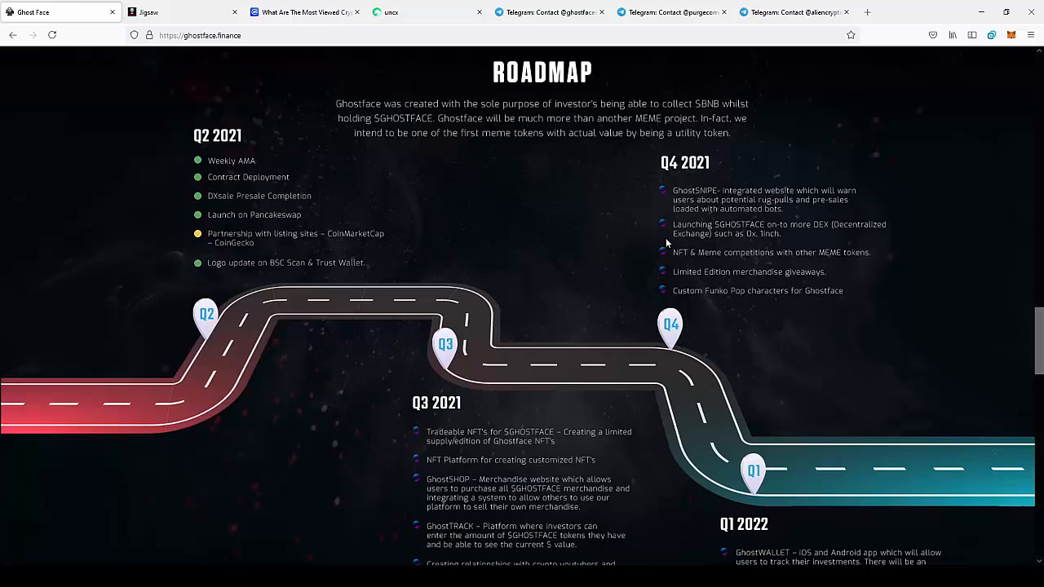
{"action": "mouse_move", "coordinate": [780, 305]}
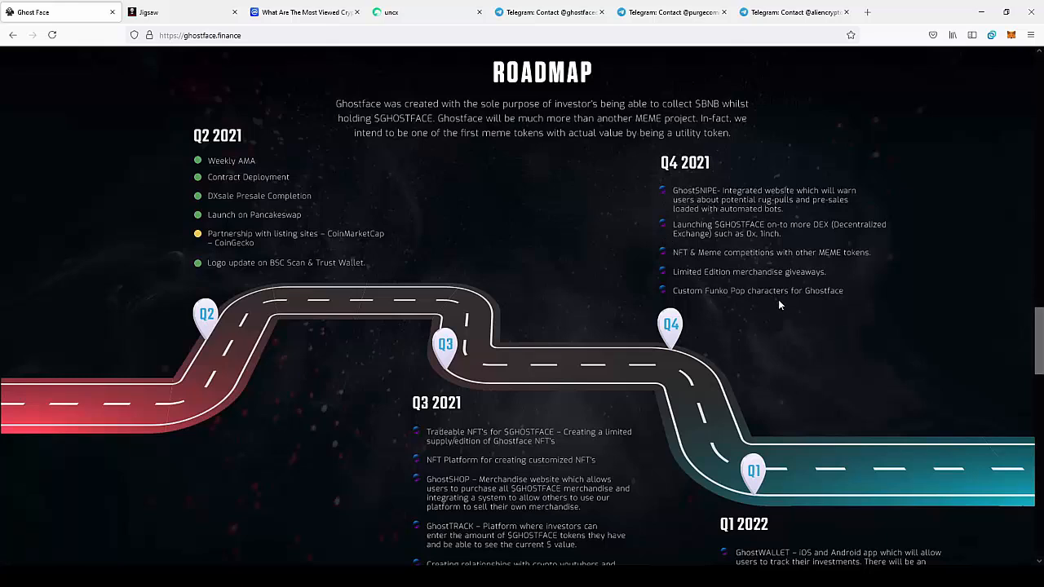
{"action": "scroll", "scroll_direction": "down", "scroll_amount": 3}
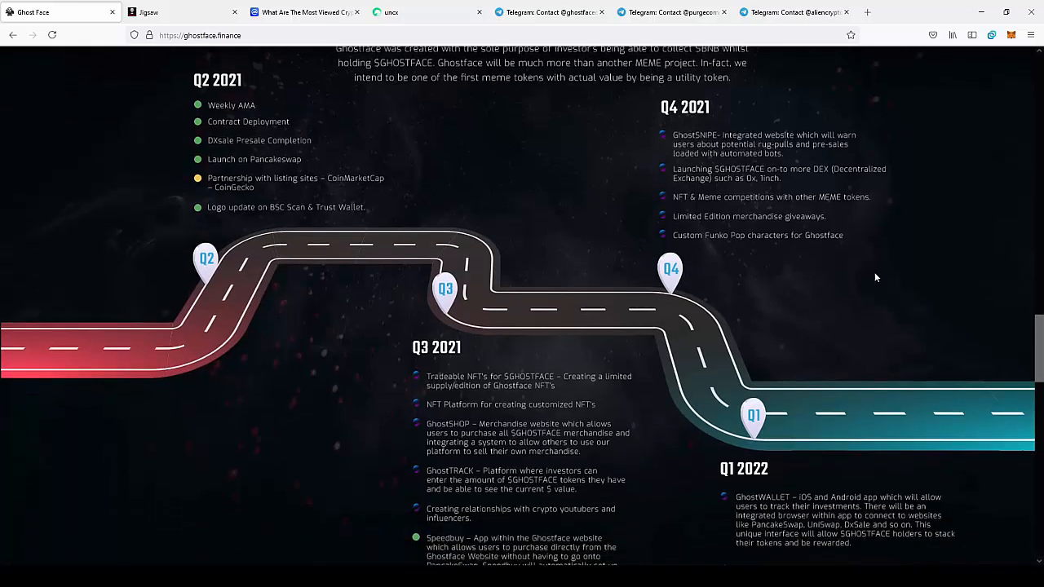
{"action": "scroll", "scroll_direction": "down", "scroll_amount": 3}
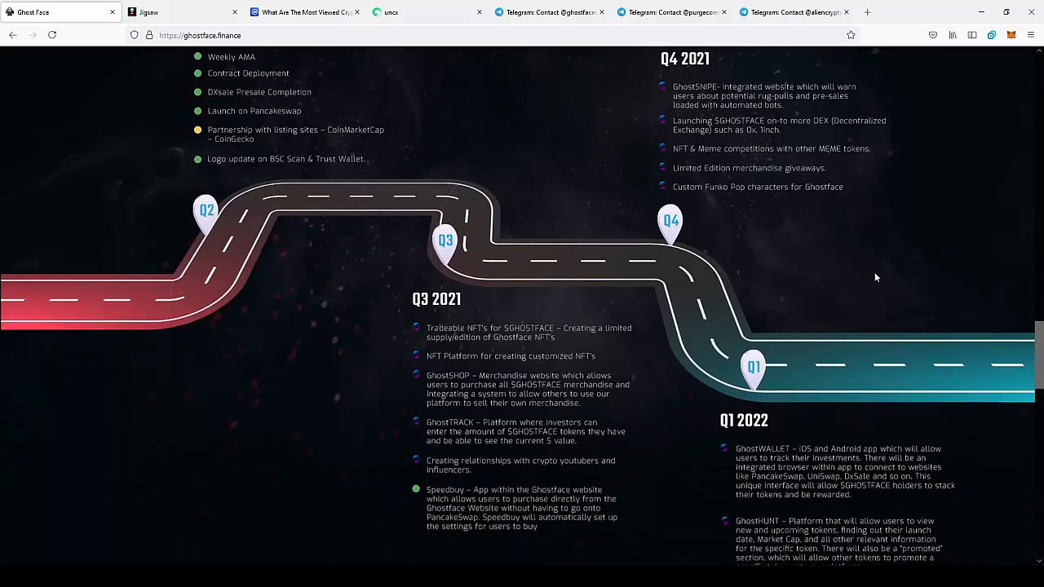
{"action": "scroll", "scroll_direction": "down", "scroll_amount": 3}
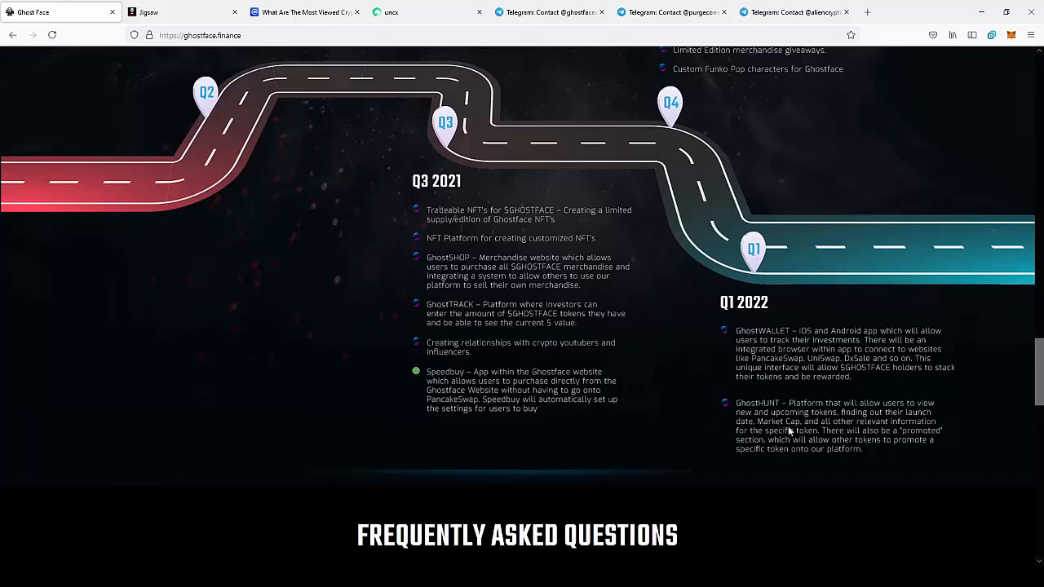
{"action": "mouse_move", "coordinate": [802, 388]}
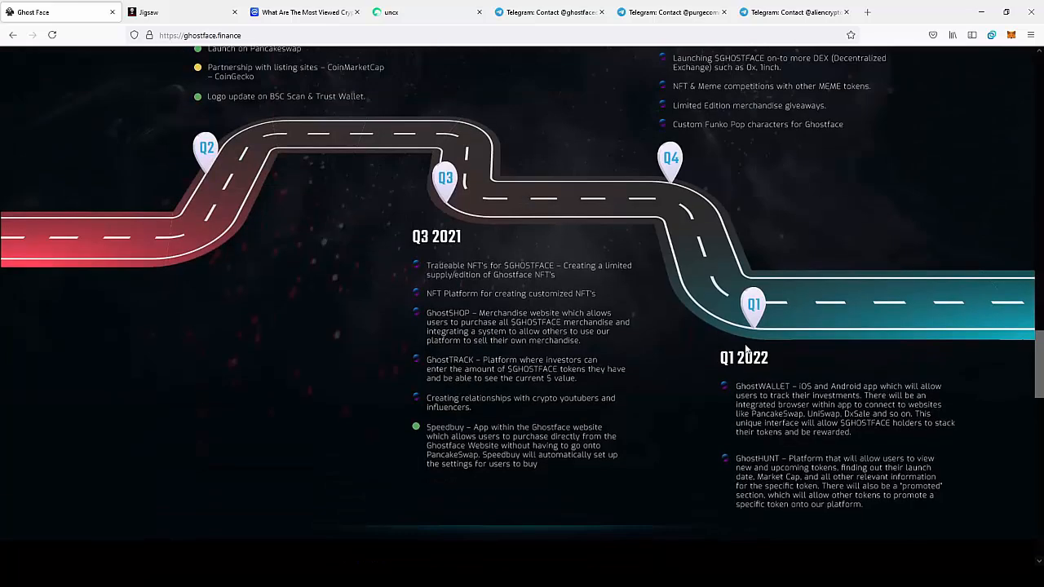
{"action": "scroll", "scroll_direction": "up", "scroll_amount": 3}
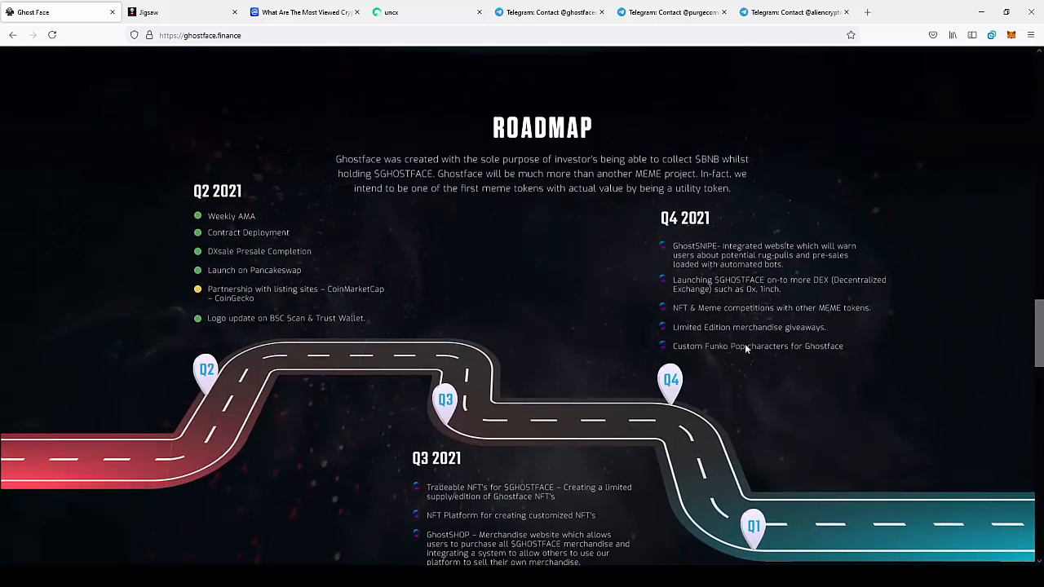
- Switch to the Jigsaw page and read its Features, Tokenomics and Roadmap sections
{"action": "left_click", "coordinate": [171, 11]}
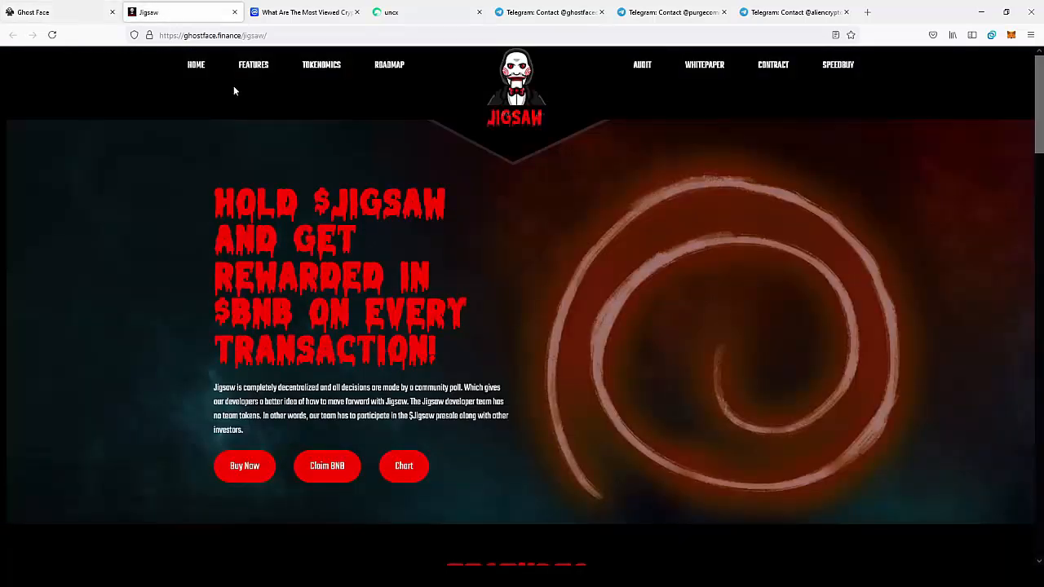
{"action": "scroll", "scroll_direction": "down", "scroll_amount": 3}
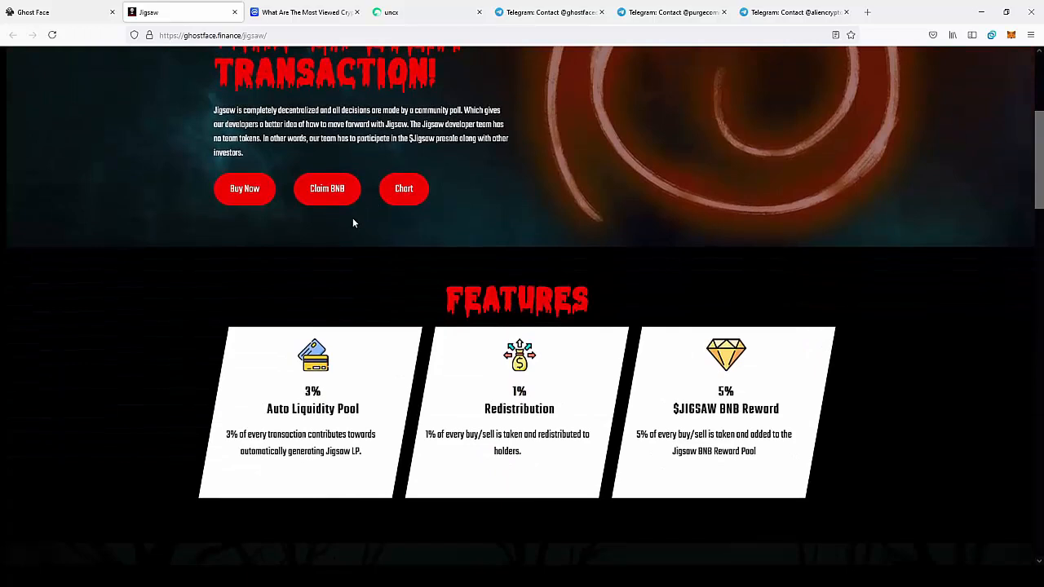
{"action": "scroll", "scroll_direction": "down", "scroll_amount": 3}
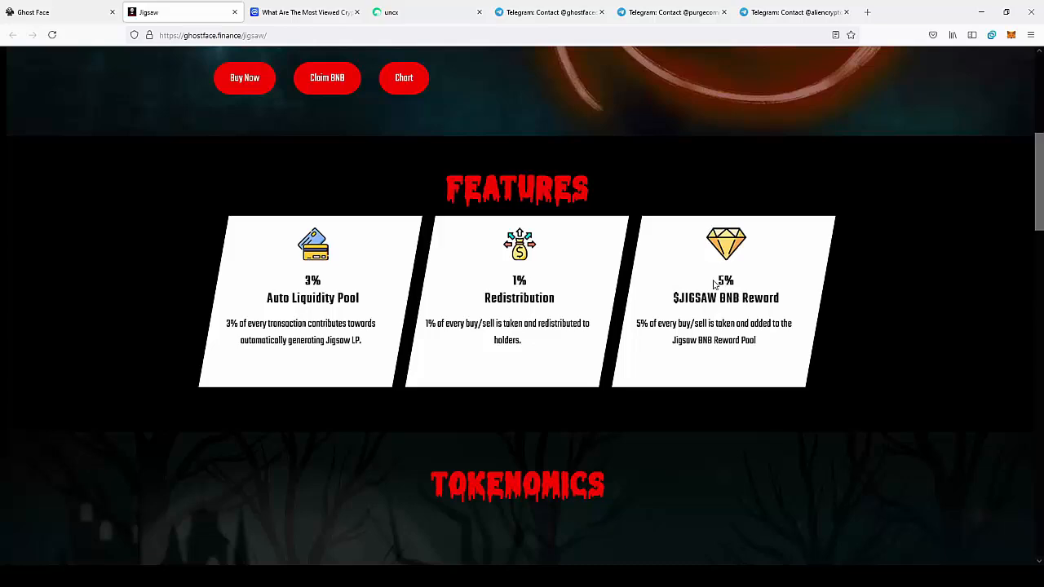
{"action": "mouse_move", "coordinate": [697, 277]}
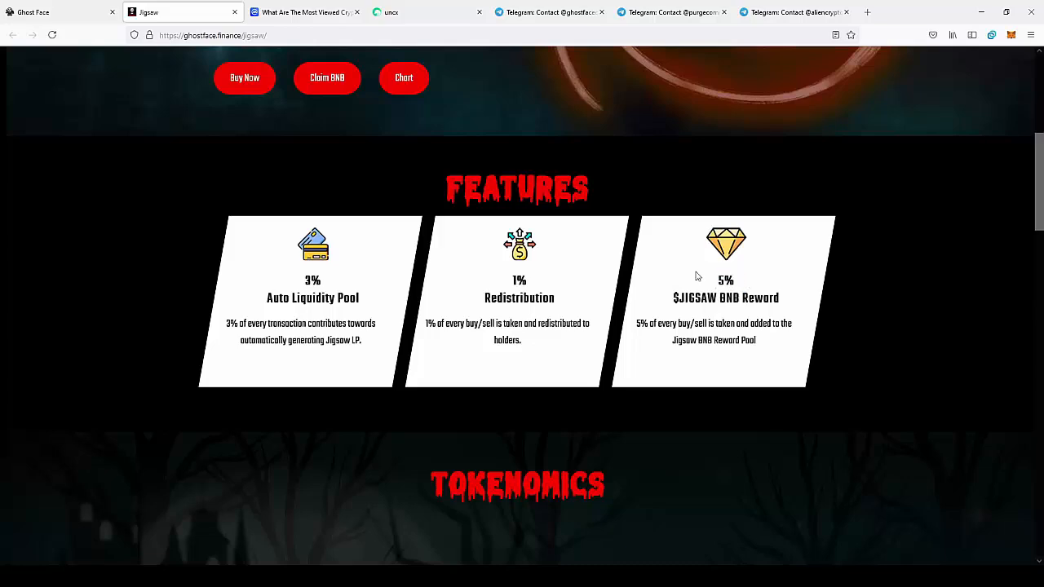
{"action": "scroll", "scroll_direction": "down", "scroll_amount": 3}
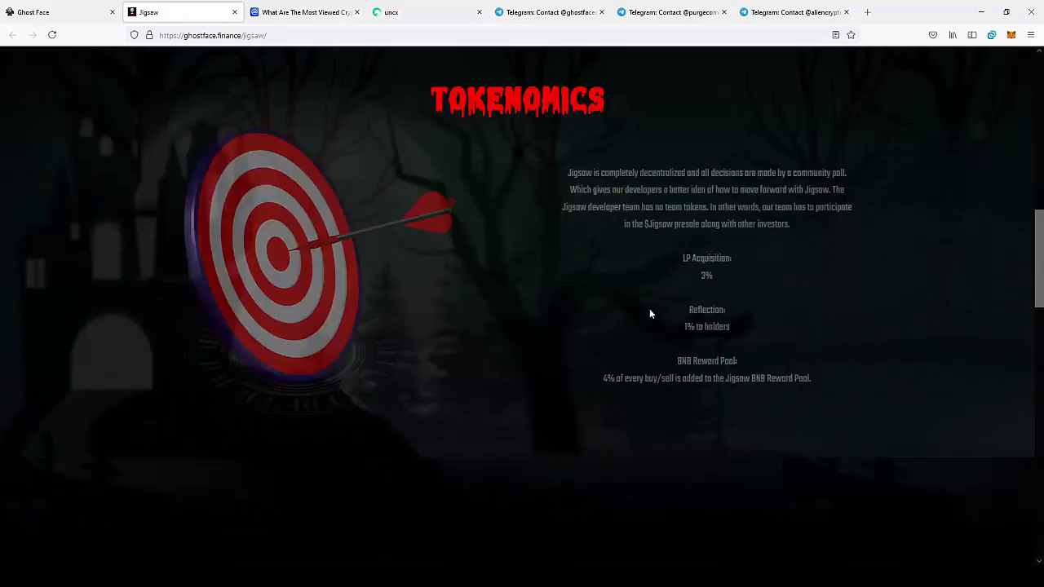
{"action": "scroll", "scroll_direction": "down", "scroll_amount": 3}
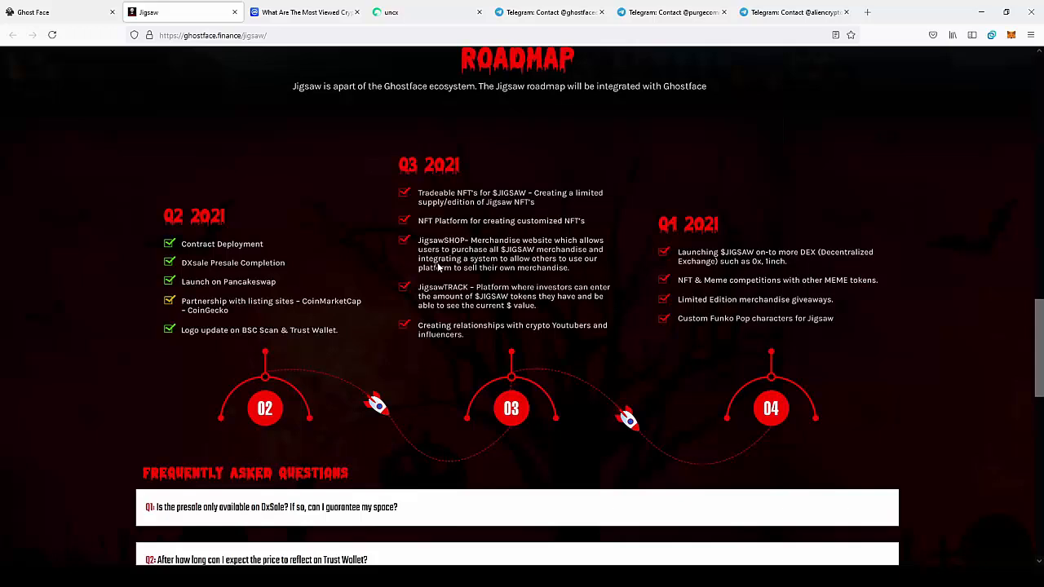
{"action": "mouse_move", "coordinate": [500, 277]}
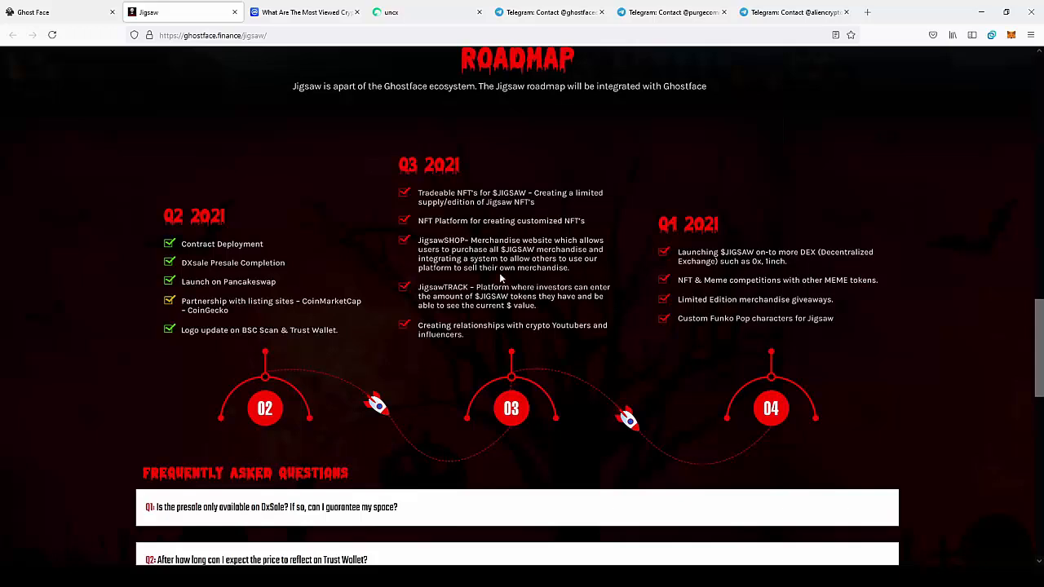
{"action": "mouse_move", "coordinate": [490, 303]}
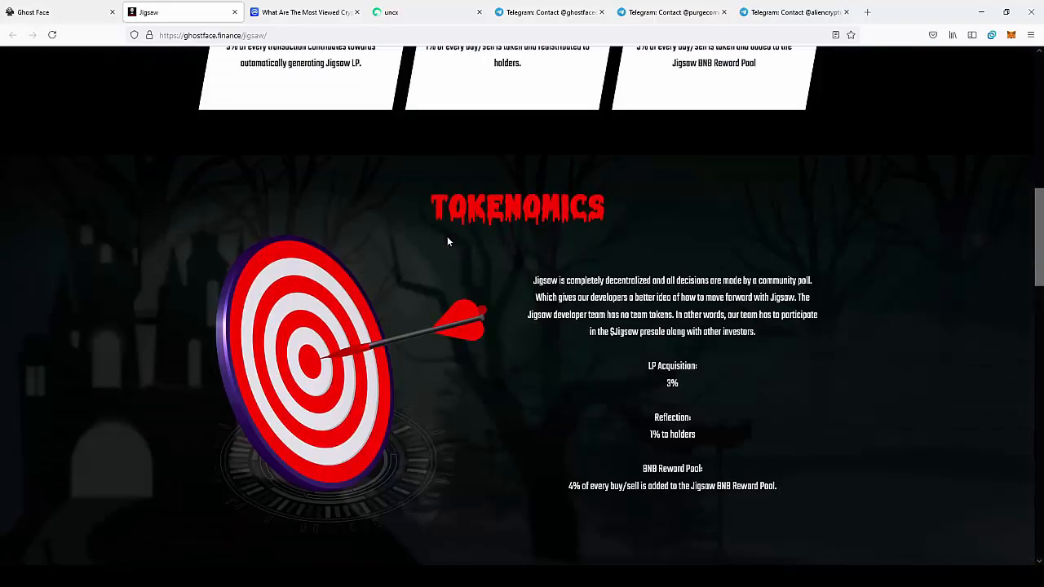
- Return to the Jigsaw reward banner and move on to the CoinMarketCap most-viewed ranking
{"action": "scroll", "scroll_direction": "up", "scroll_amount": 3}
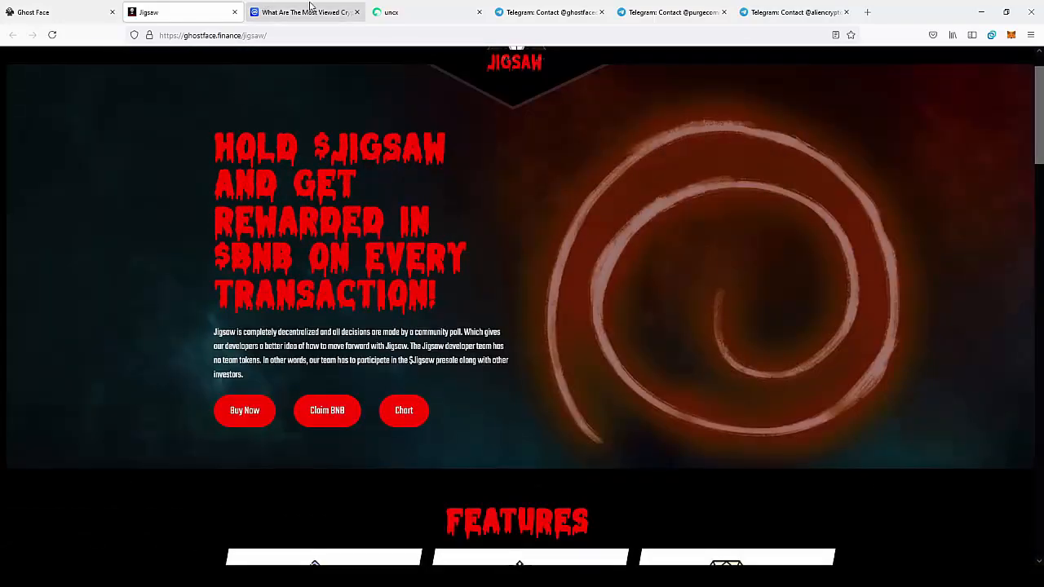
{"action": "left_click", "coordinate": [303, 11]}
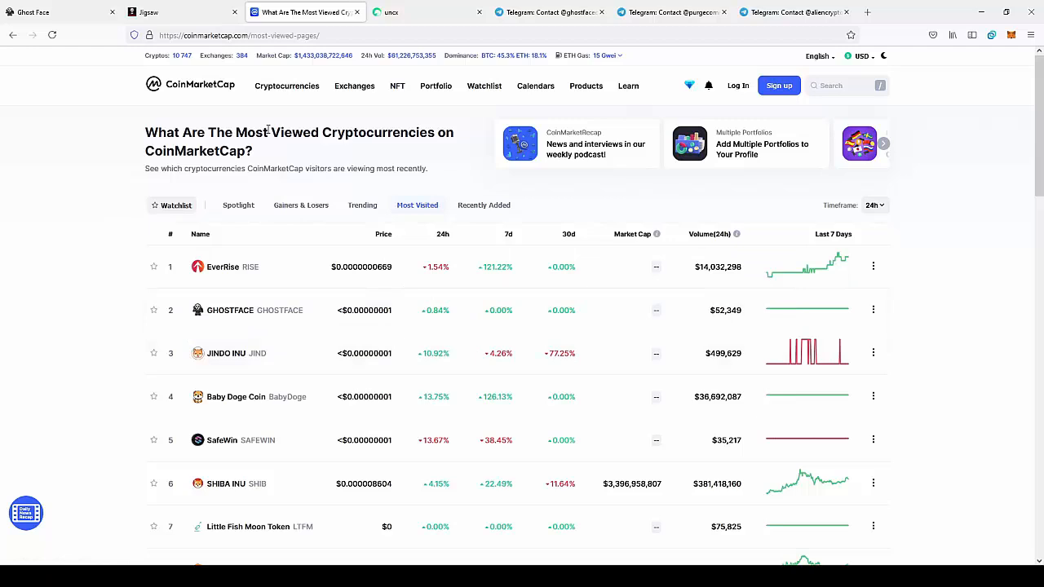
{"action": "mouse_move", "coordinate": [258, 313]}
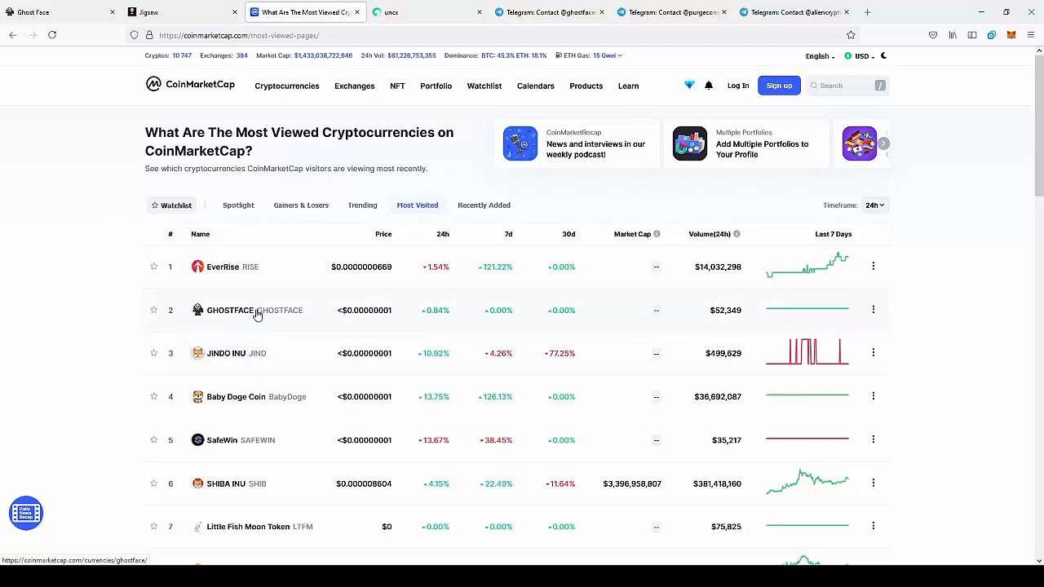
{"action": "mouse_move", "coordinate": [253, 267]}
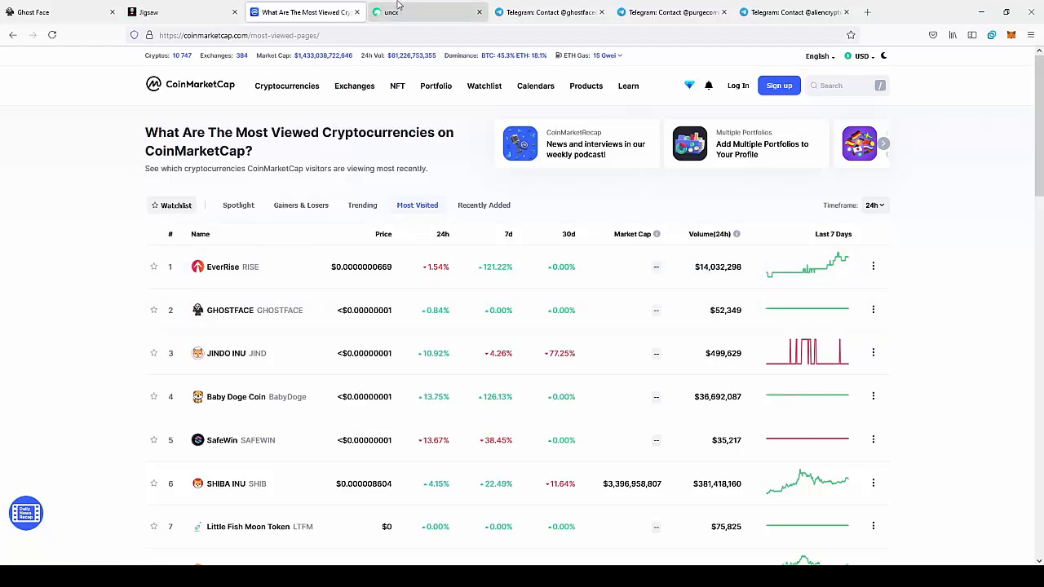
- Switch from the CoinMarketCap ranking to the PURGE presale page on Unicrypt
{"action": "left_click", "coordinate": [428, 11]}
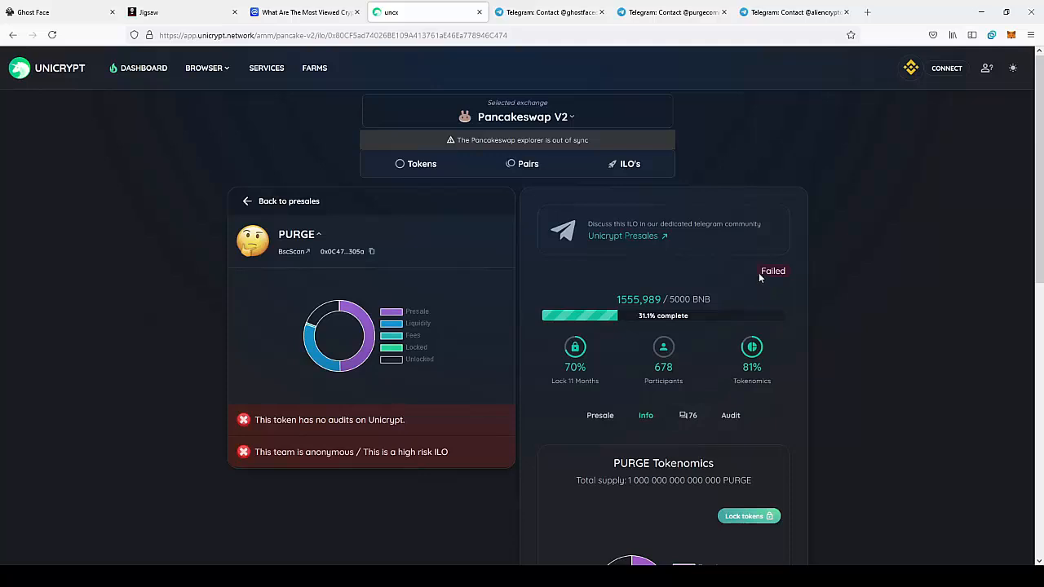
- Highlight the 1555.989 of 5000 BNB raised amount and scroll to the PURGE tokenomics chart
{"action": "double_click", "coordinate": [701, 300]}
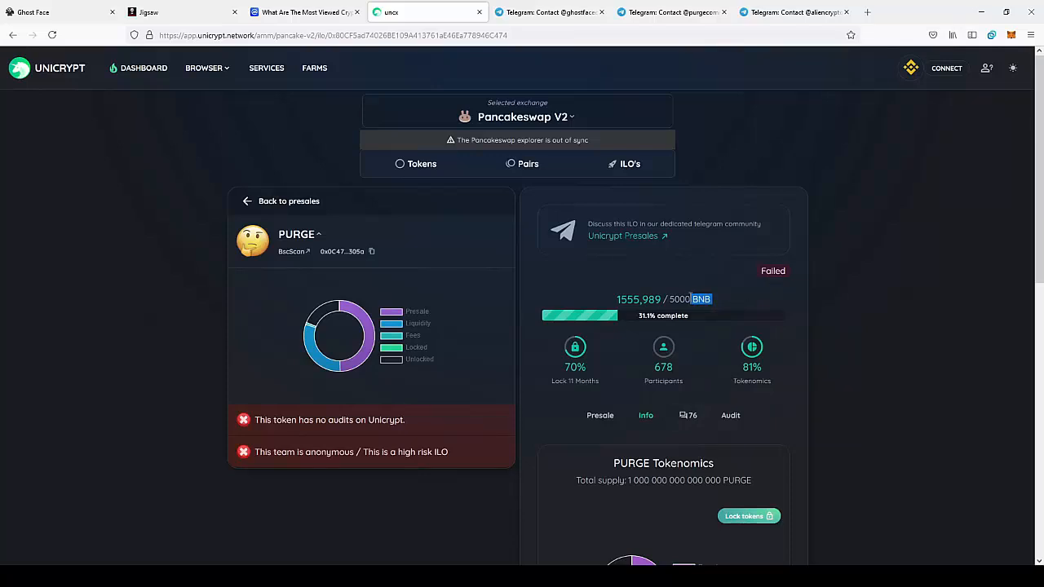
{"action": "double_click", "coordinate": [679, 298]}
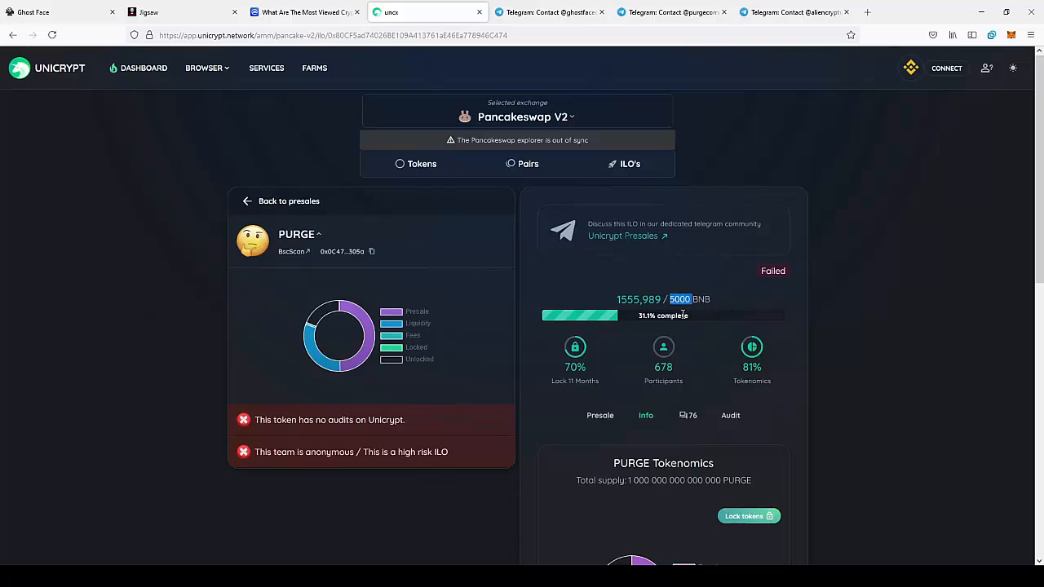
{"action": "scroll", "scroll_direction": "down", "scroll_amount": 3}
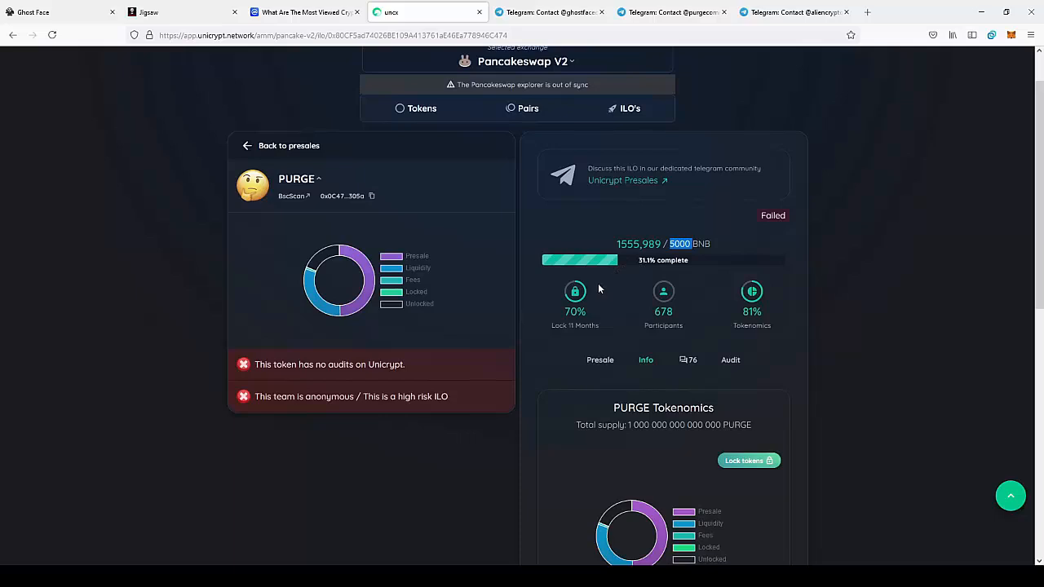
{"action": "mouse_move", "coordinate": [759, 220]}
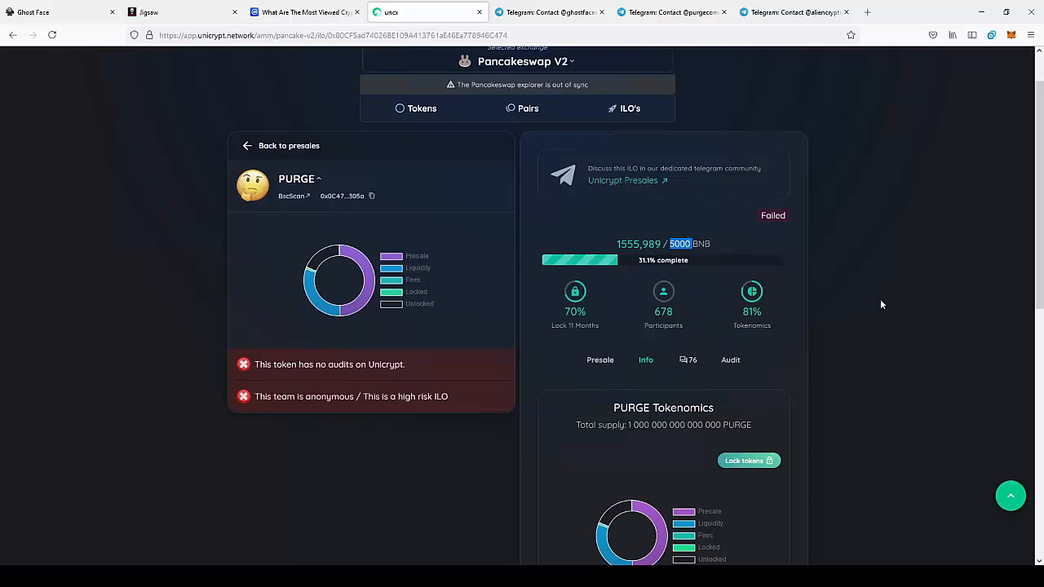
{"action": "scroll", "scroll_direction": "down", "scroll_amount": 3}
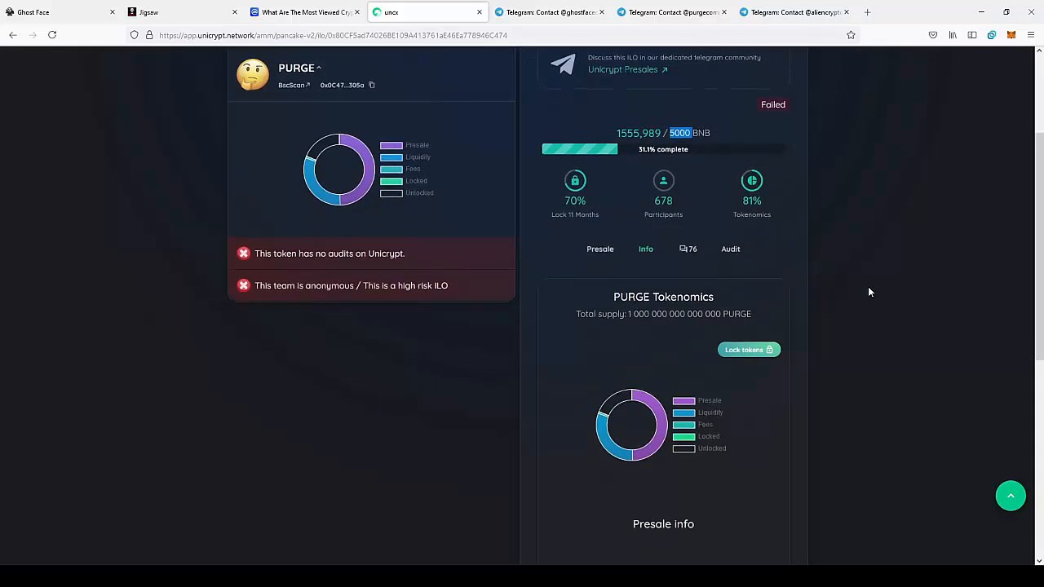
{"action": "mouse_move", "coordinate": [678, 131]}
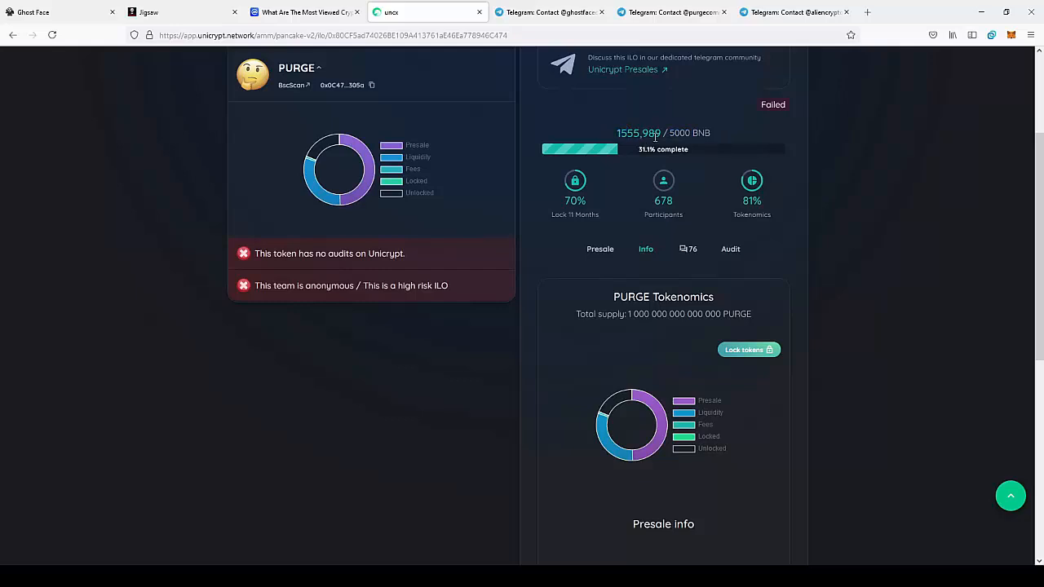
{"action": "mouse_move", "coordinate": [652, 193]}
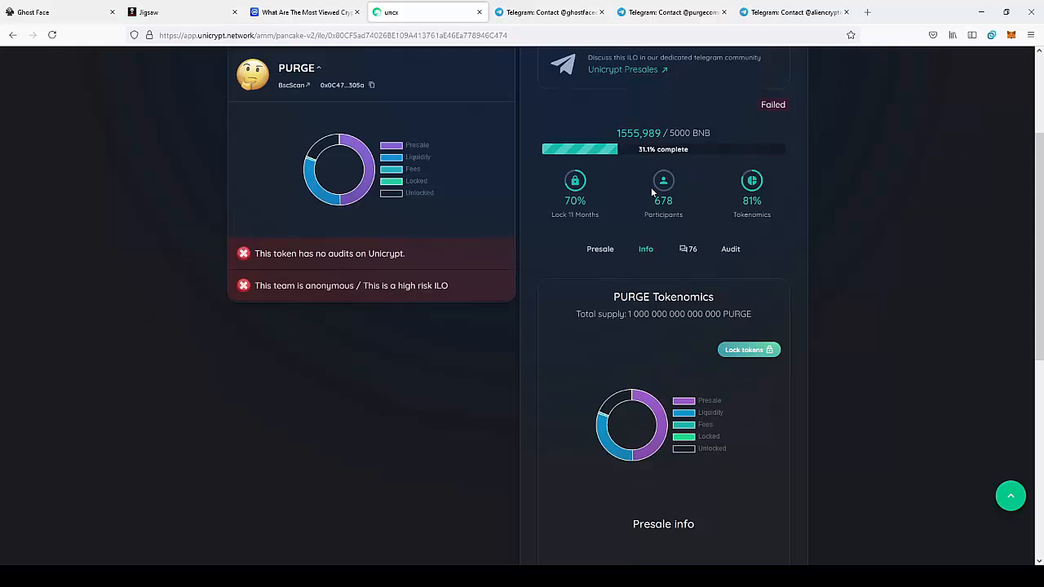
{"action": "scroll", "scroll_direction": "down", "scroll_amount": 3}
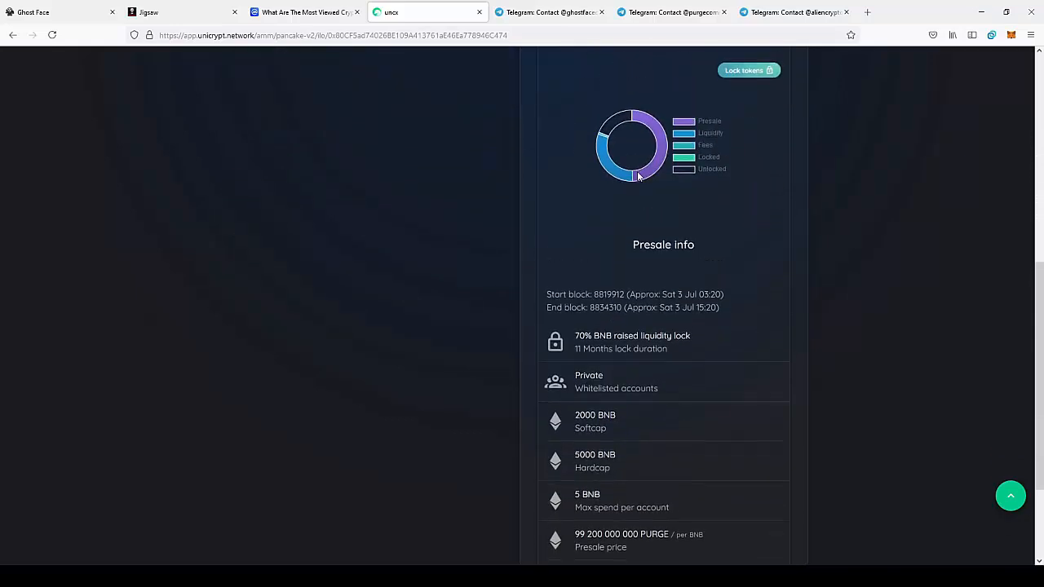
{"action": "scroll", "scroll_direction": "down", "scroll_amount": 3}
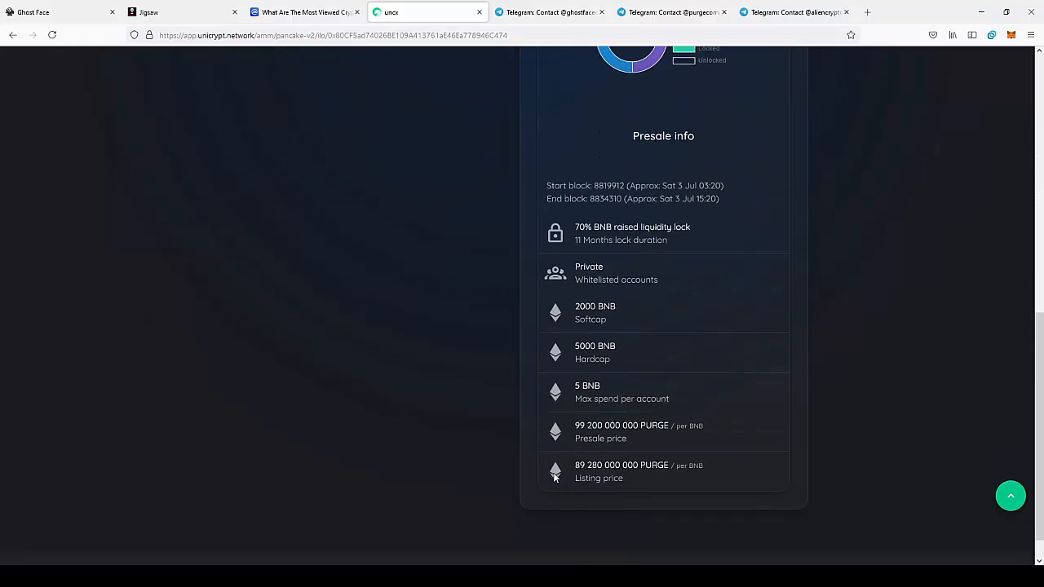
{"action": "mouse_move", "coordinate": [457, 398]}
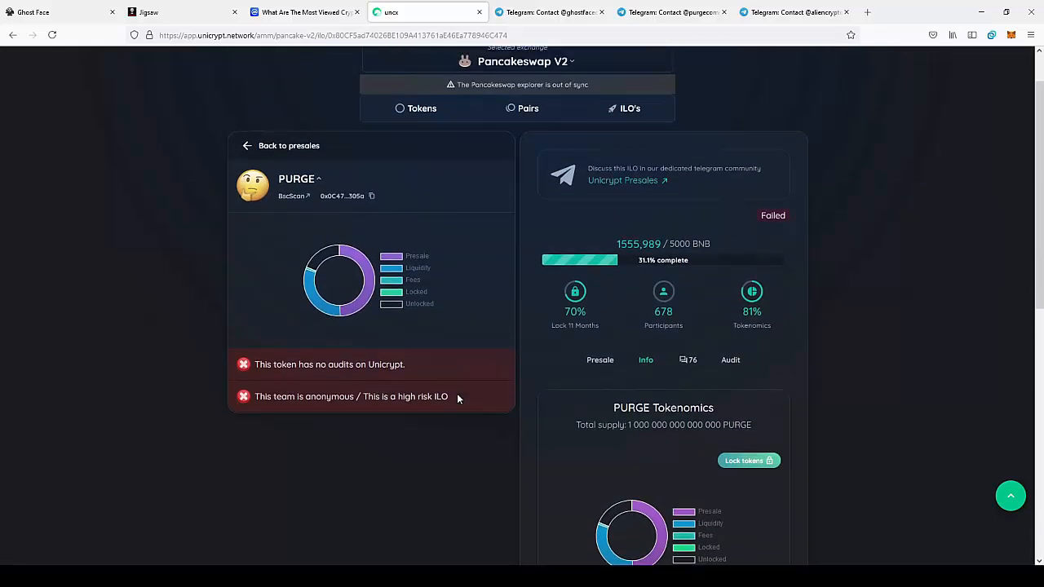
{"action": "mouse_move", "coordinate": [498, 318]}
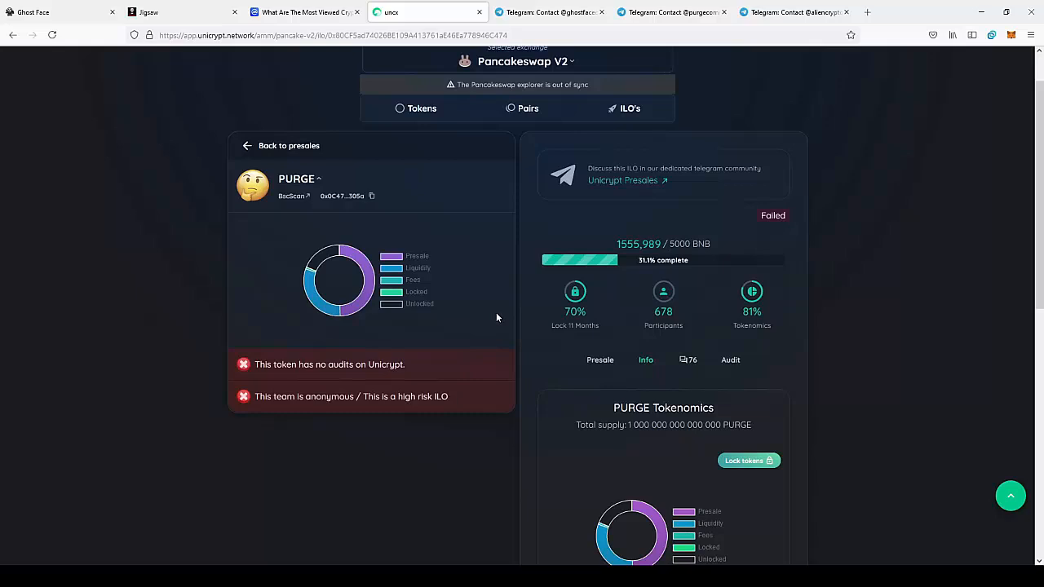
{"action": "mouse_move", "coordinate": [192, 178]}
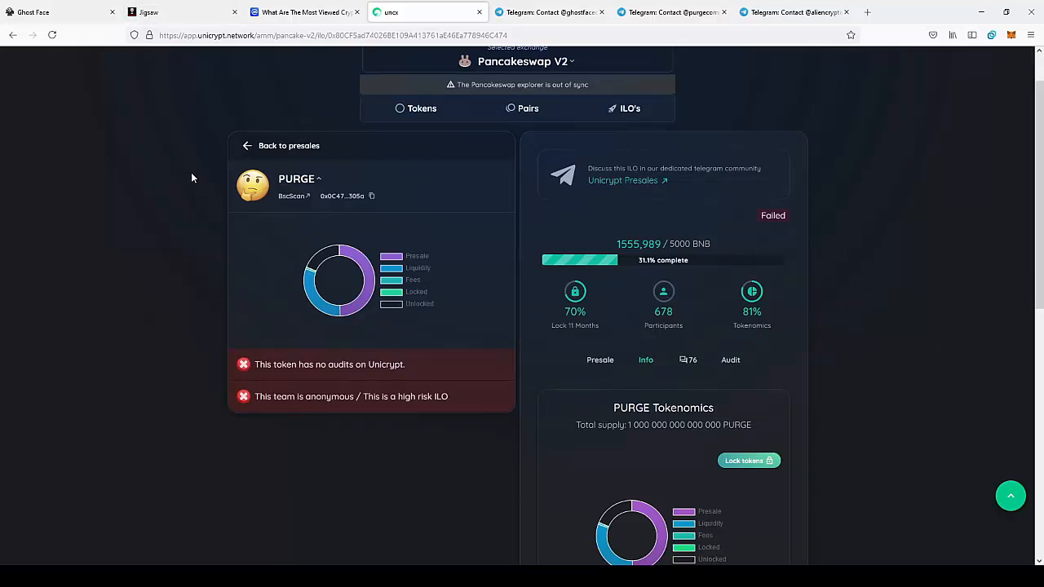
{"action": "mouse_move", "coordinate": [262, 173]}
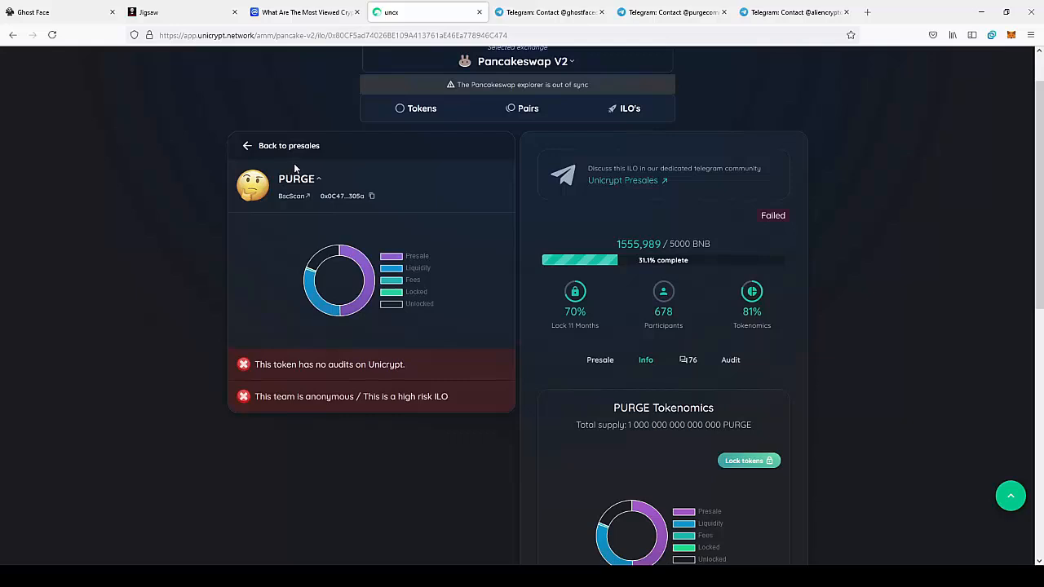
{"action": "mouse_move", "coordinate": [319, 136]}
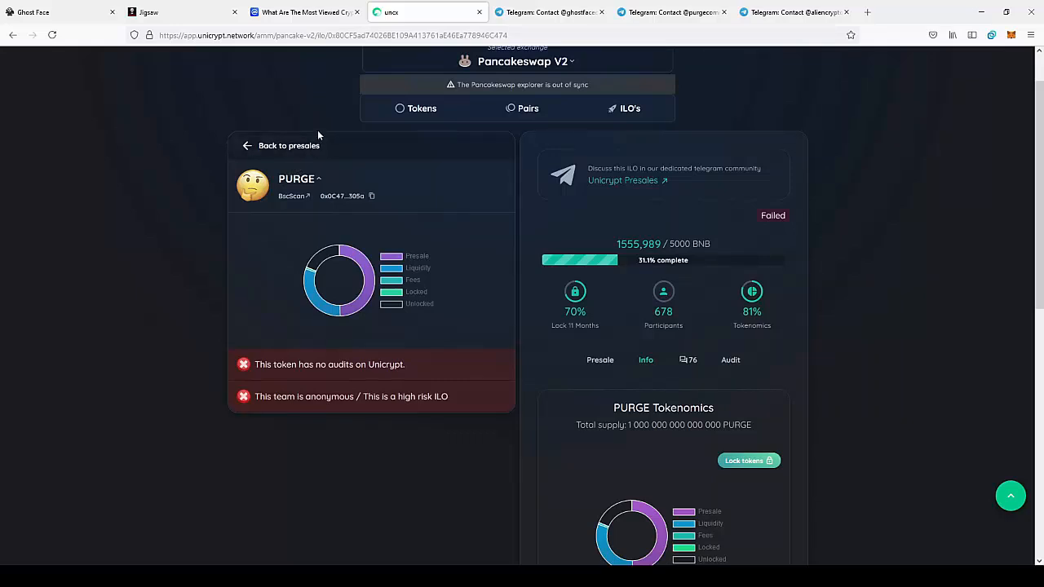
{"action": "mouse_move", "coordinate": [231, 108]}
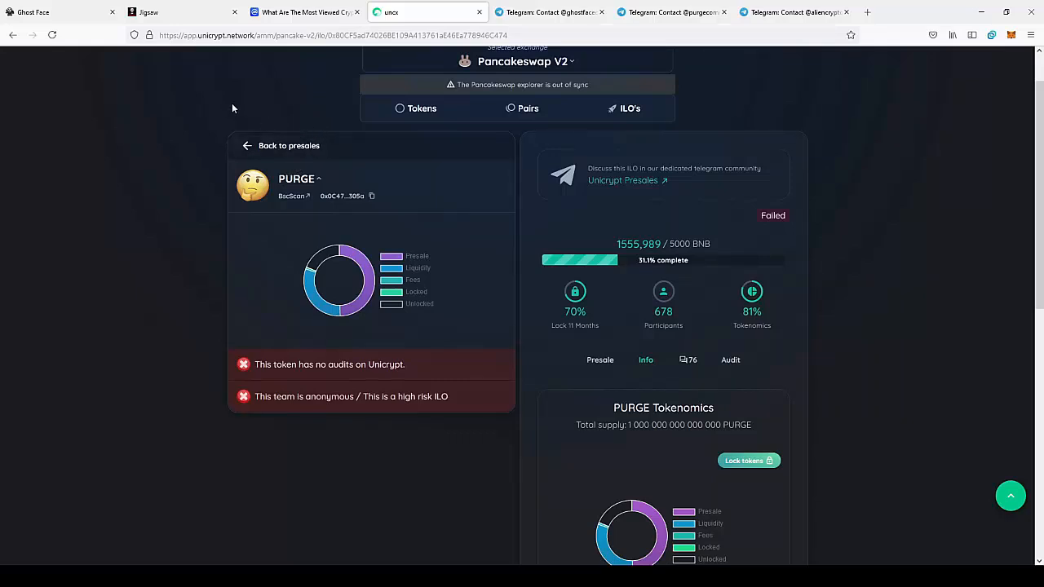
{"action": "mouse_move", "coordinate": [416, 177]}
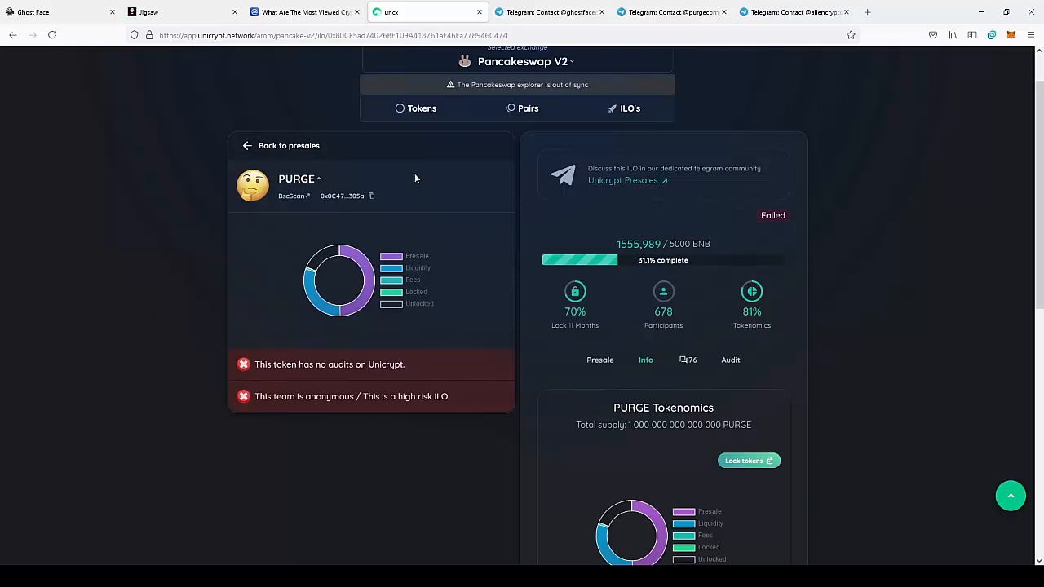
{"action": "mouse_move", "coordinate": [514, 457]}
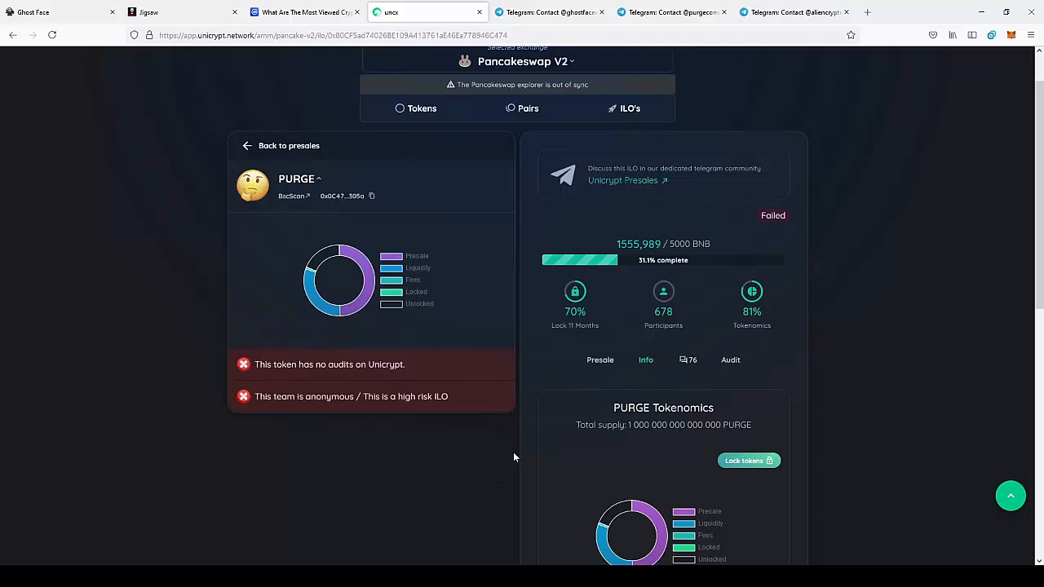
{"action": "mouse_move", "coordinate": [489, 427]}
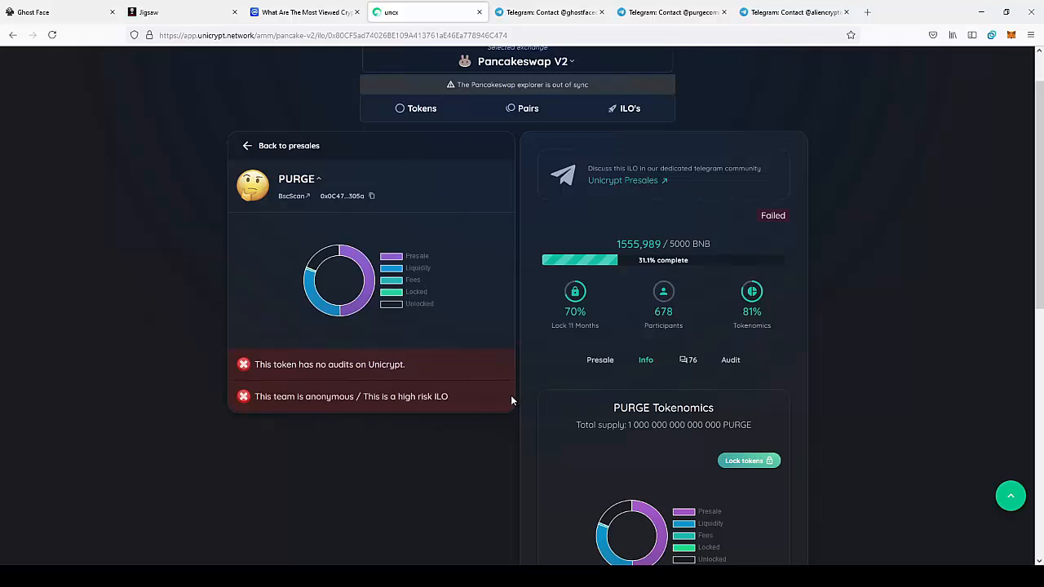
{"action": "mouse_move", "coordinate": [602, 238]}
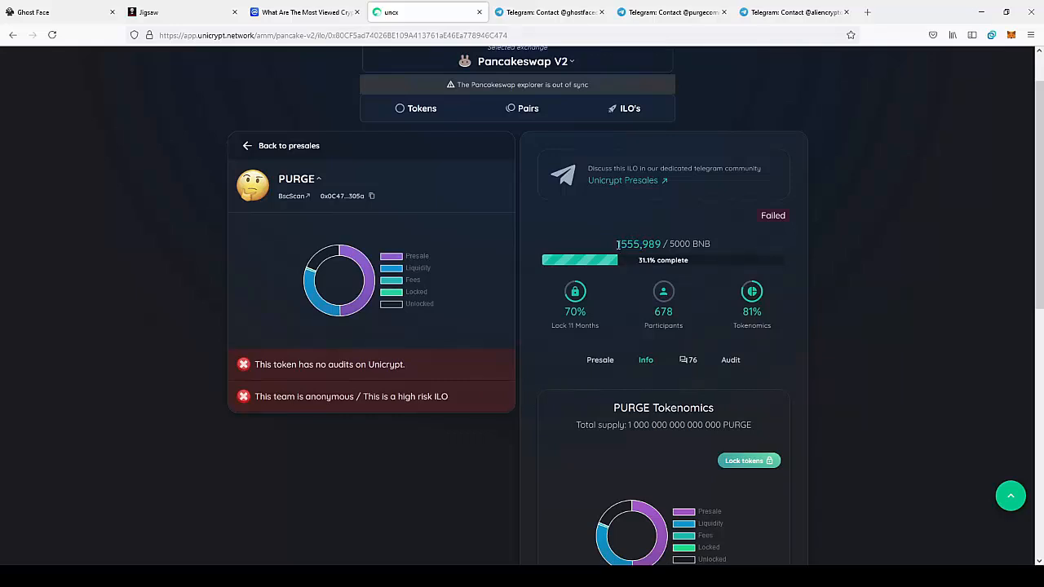
{"action": "double_click", "coordinate": [629, 244]}
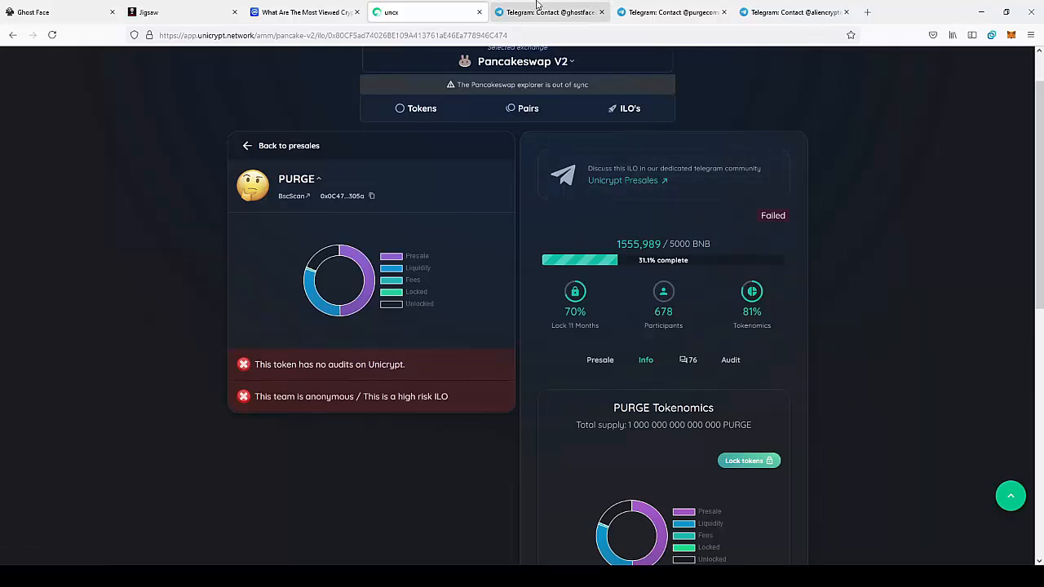
{"action": "left_click", "coordinate": [552, 11]}
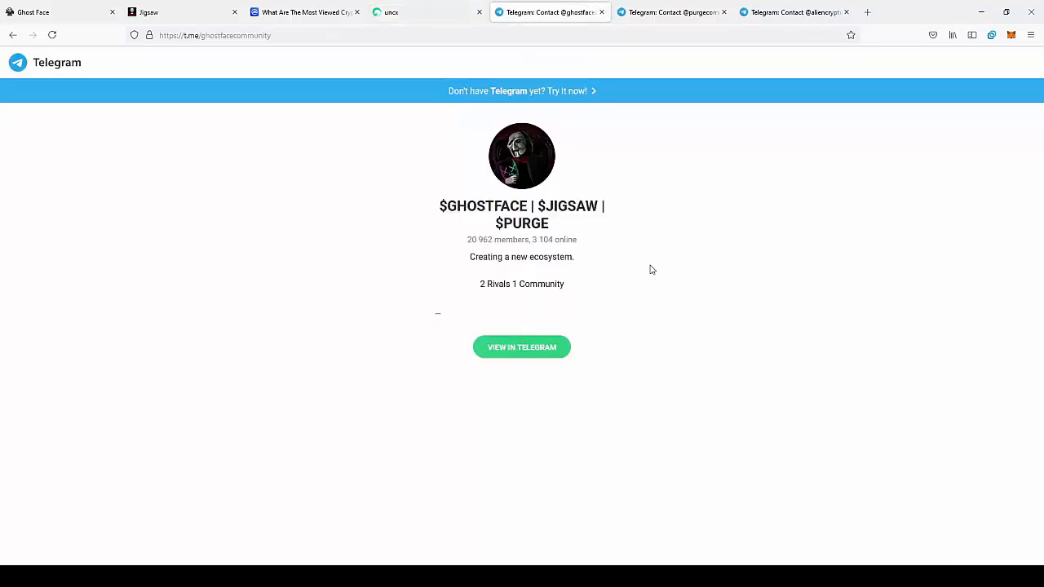
{"action": "mouse_move", "coordinate": [437, 219]}
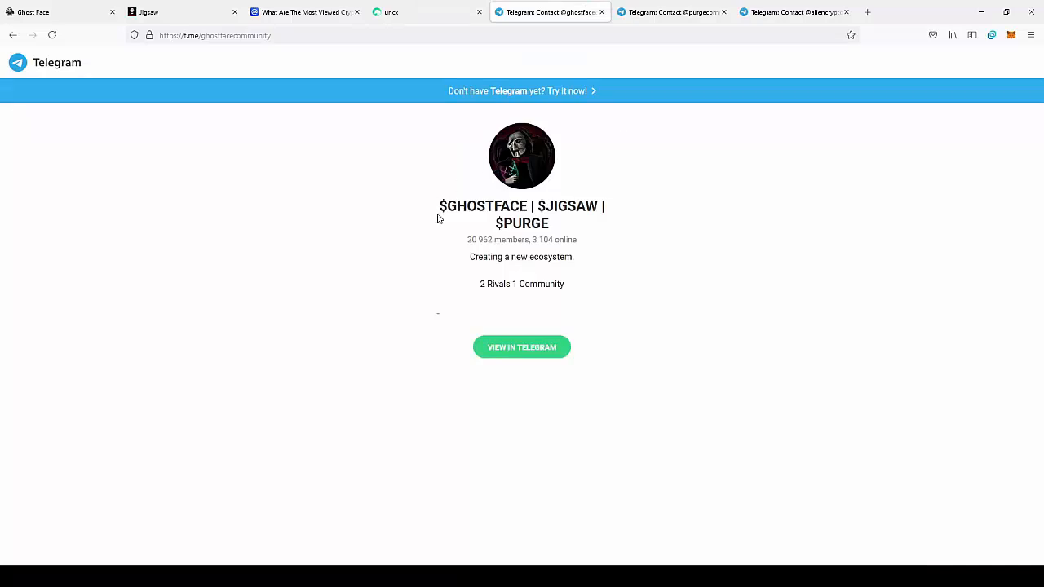
{"action": "mouse_move", "coordinate": [698, 207]}
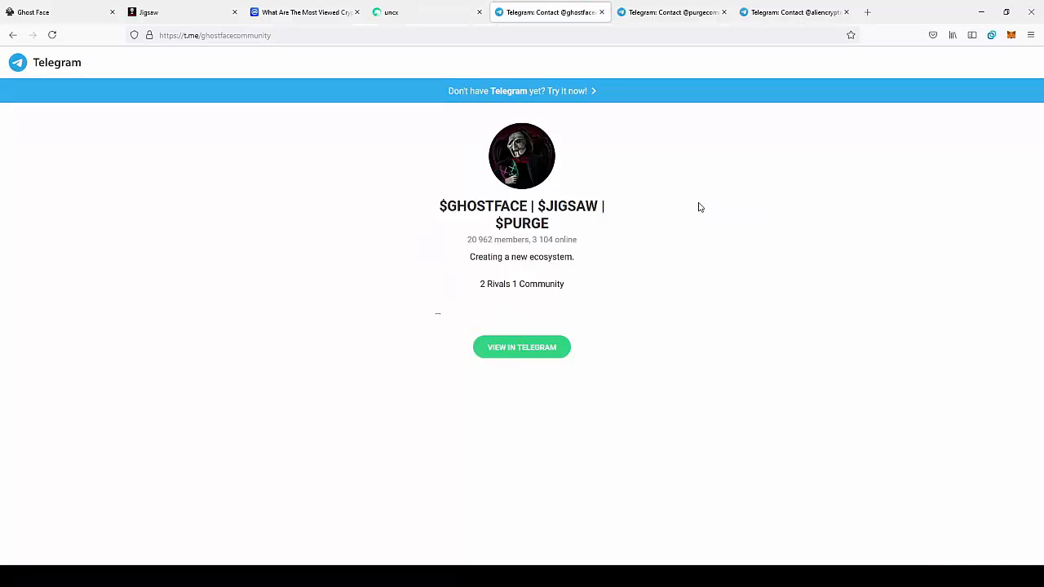
{"action": "mouse_move", "coordinate": [638, 287]}
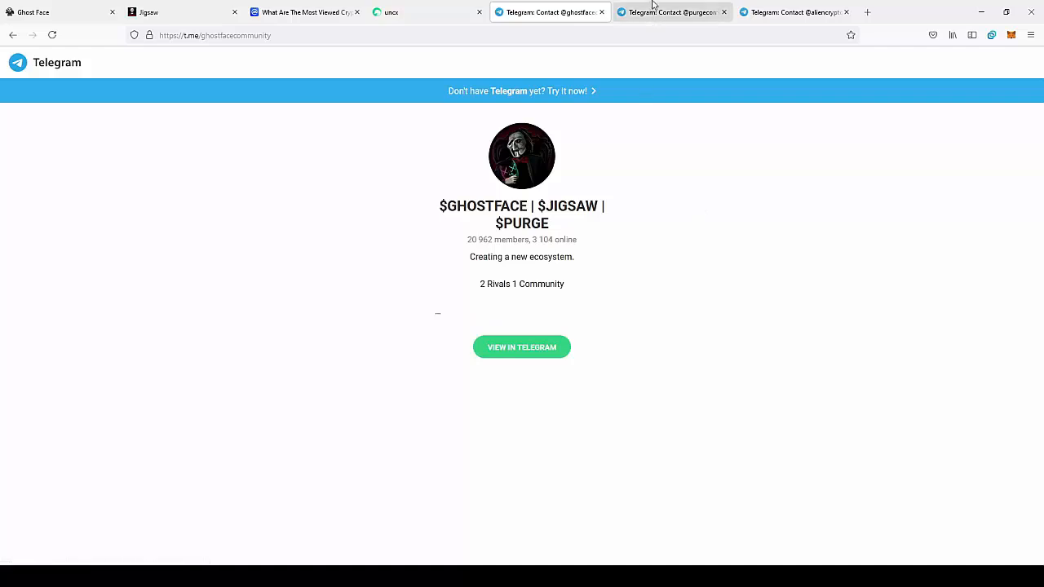
{"action": "left_click", "coordinate": [669, 12]}
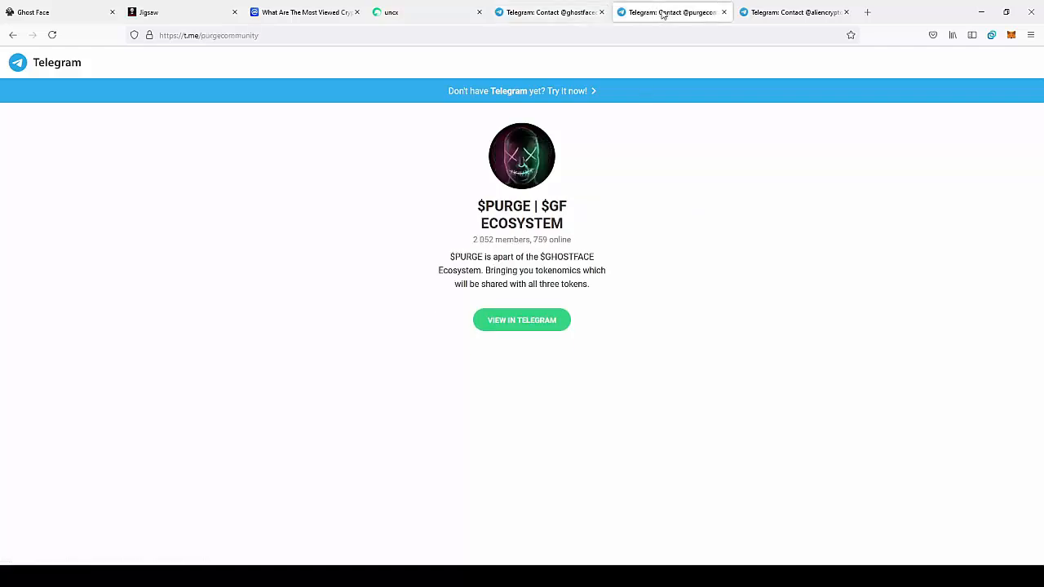
{"action": "mouse_move", "coordinate": [274, 97]}
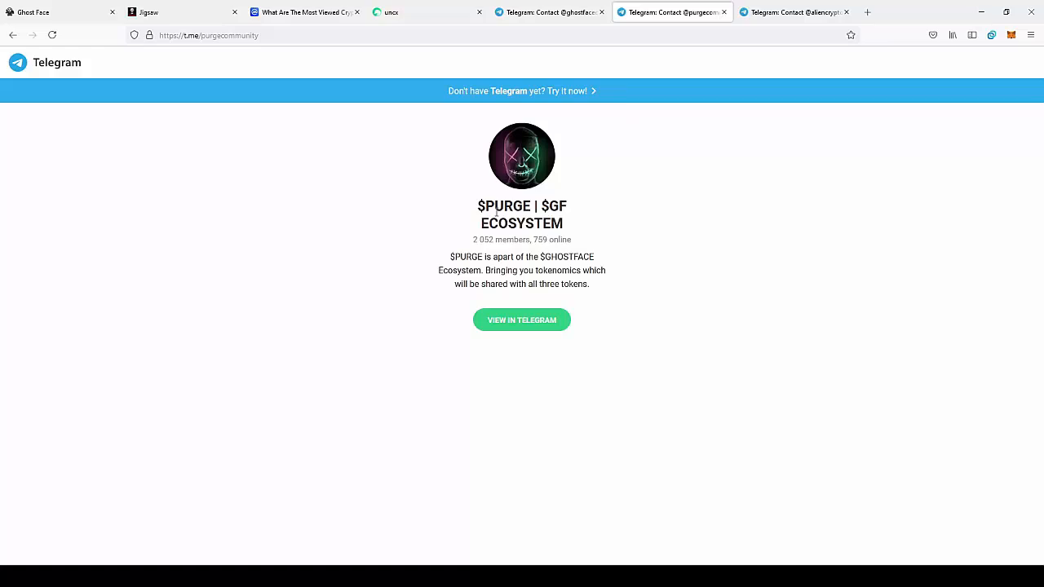
{"action": "mouse_move", "coordinate": [206, 71]}
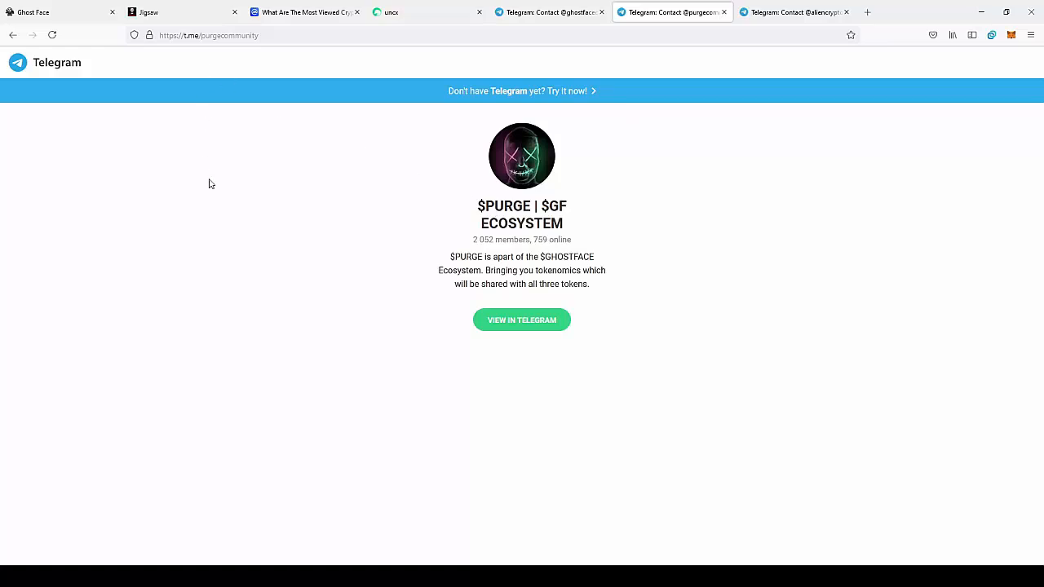
{"action": "mouse_move", "coordinate": [555, 238]}
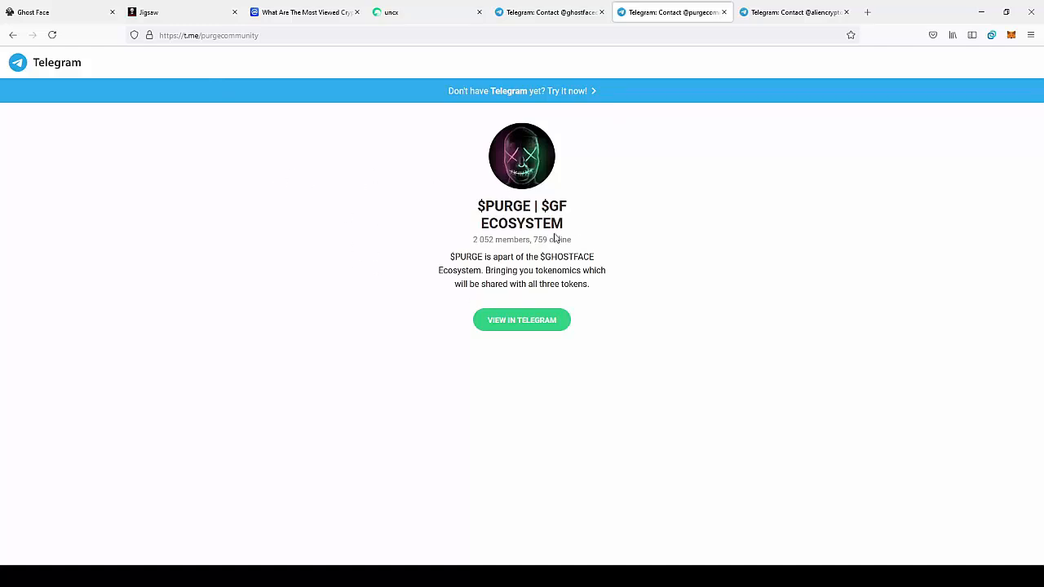
{"action": "mouse_move", "coordinate": [460, 242]}
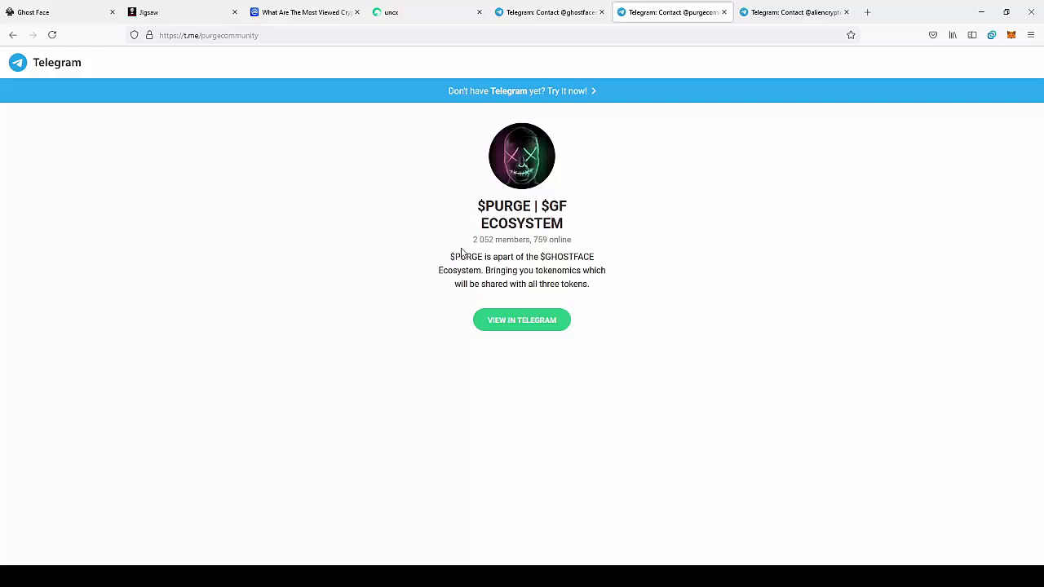
{"action": "mouse_move", "coordinate": [717, 228]}
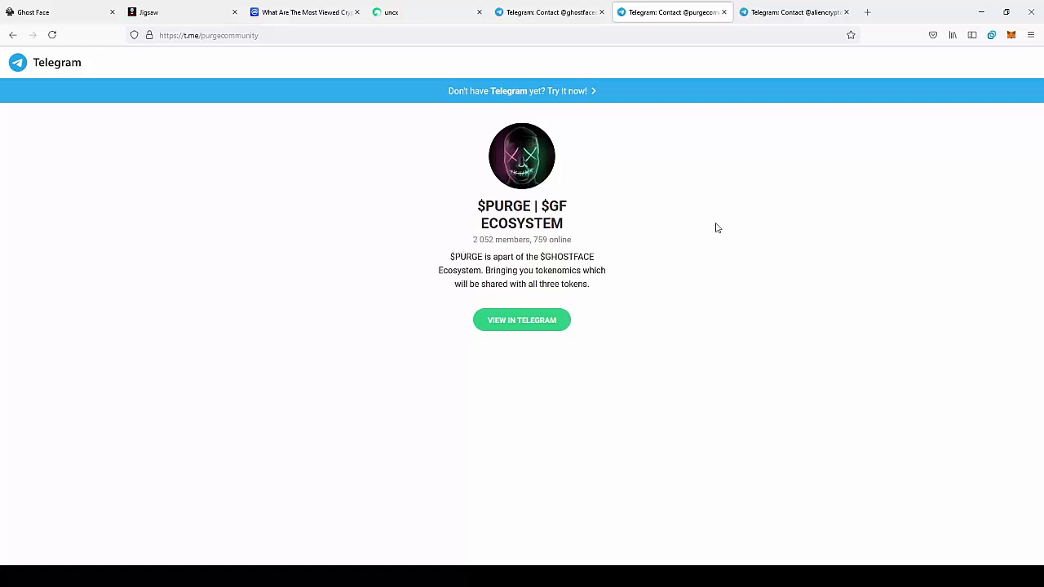
{"action": "left_click", "coordinate": [792, 12]}
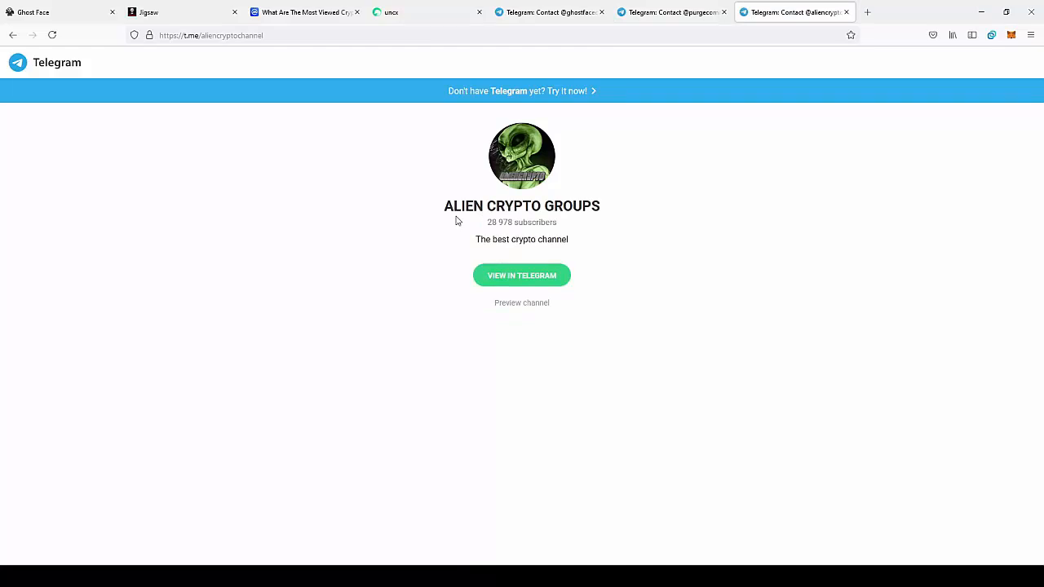
{"action": "left_click", "coordinate": [57, 12]}
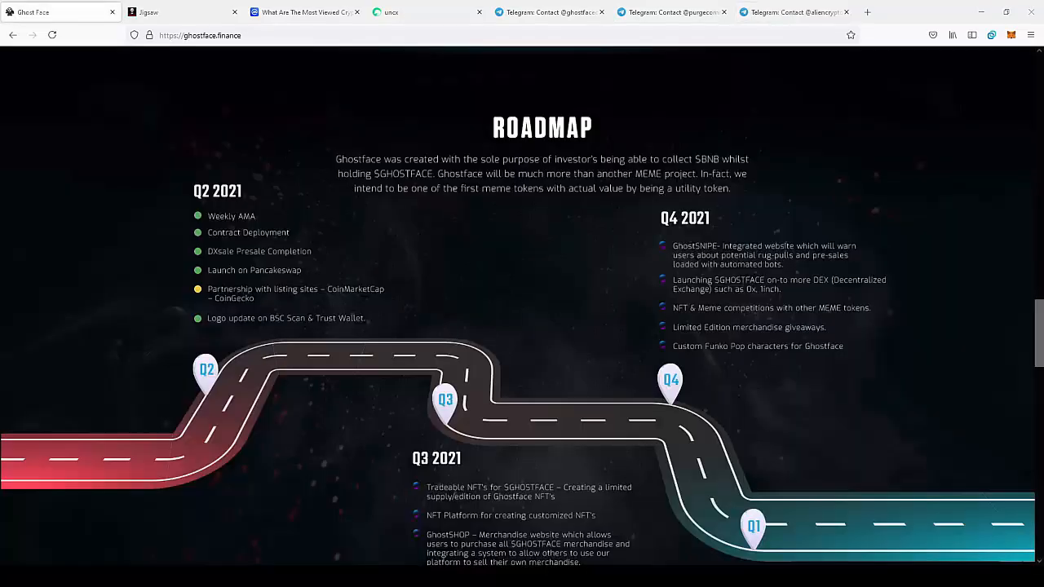